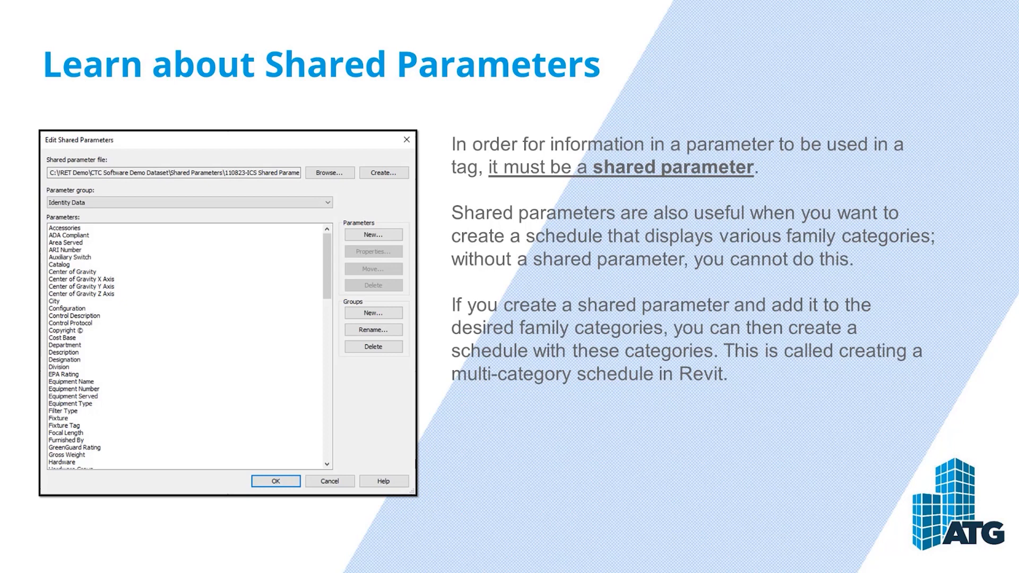
Step: Leave the shared parameters slides for the open 30 x 42 horizontal title block family
{"action": "key", "text": "Right"}
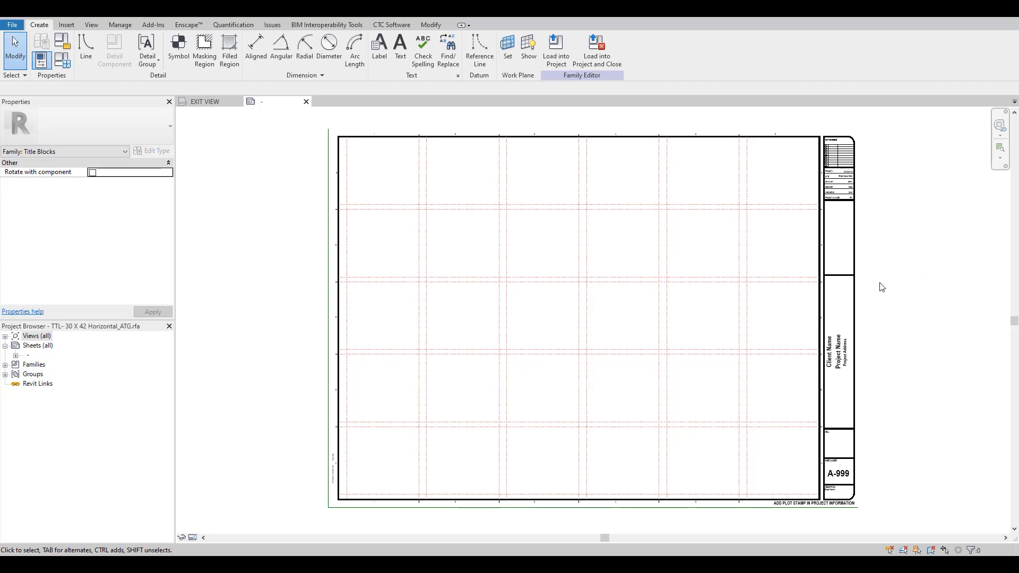
{"action": "mouse_move", "coordinate": [292, 278]}
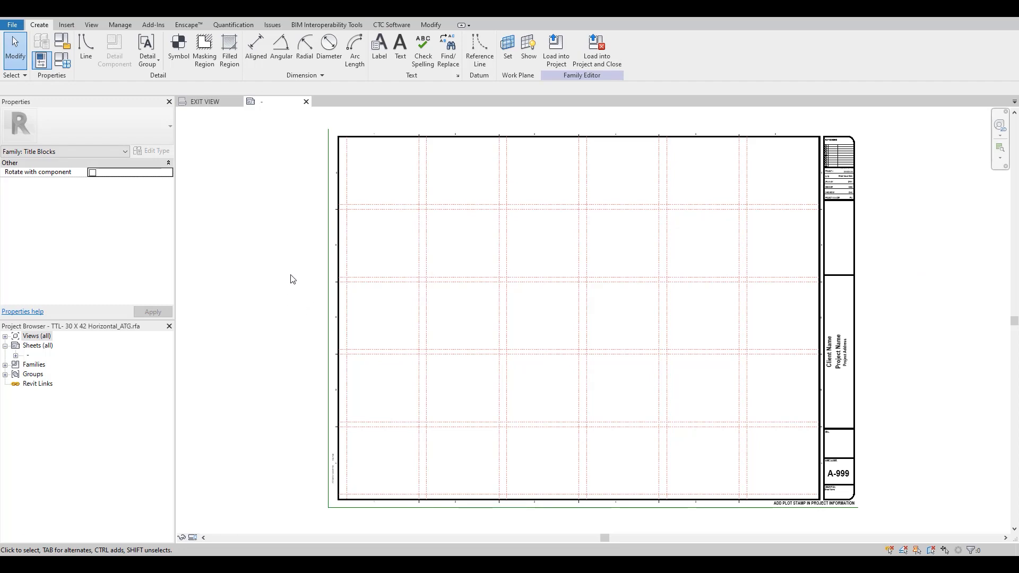
{"action": "mouse_move", "coordinate": [275, 247]}
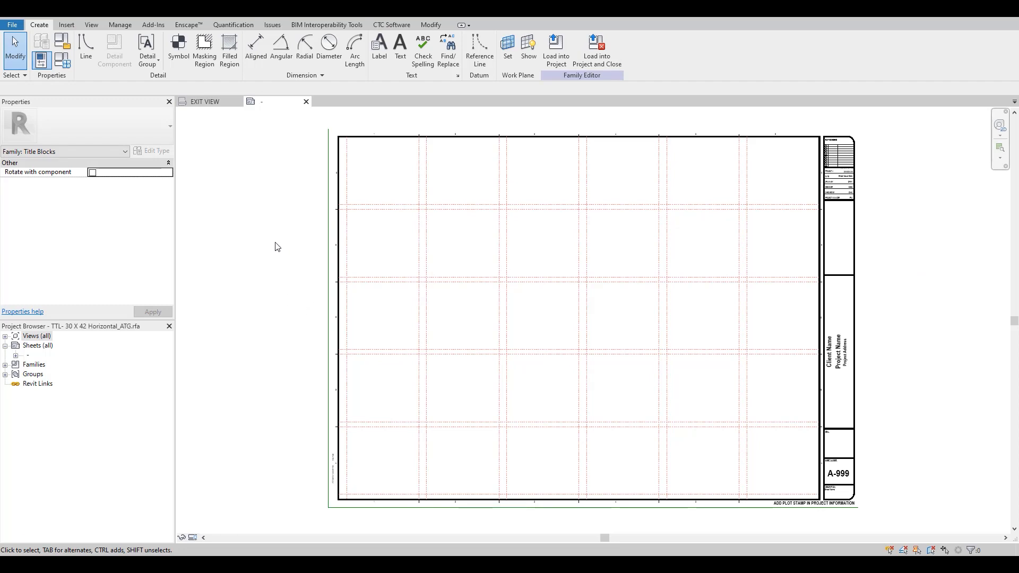
Step: Place a 'PROJECT MANAGER:' text note in the title block's seal area
{"action": "left_click", "coordinate": [400, 51]}
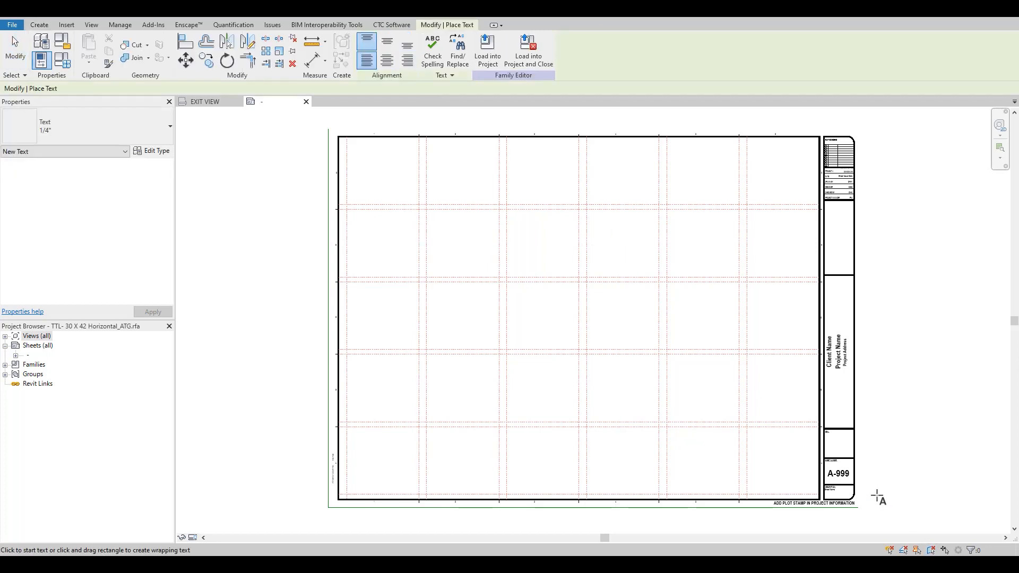
{"action": "scroll", "scroll_direction": "up", "scroll_amount": 3}
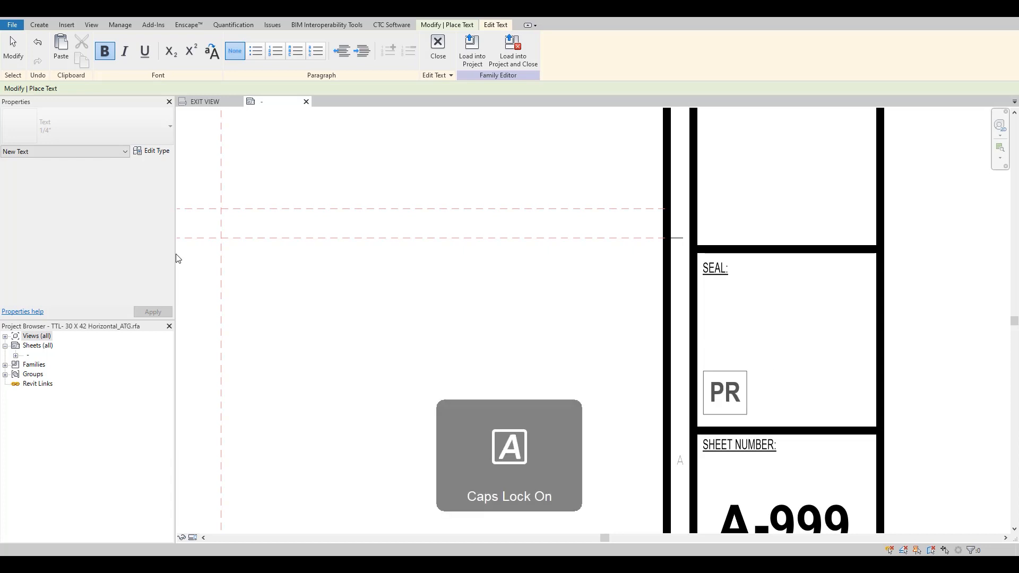
{"action": "type", "text": "PROJECT MANAGER:"}
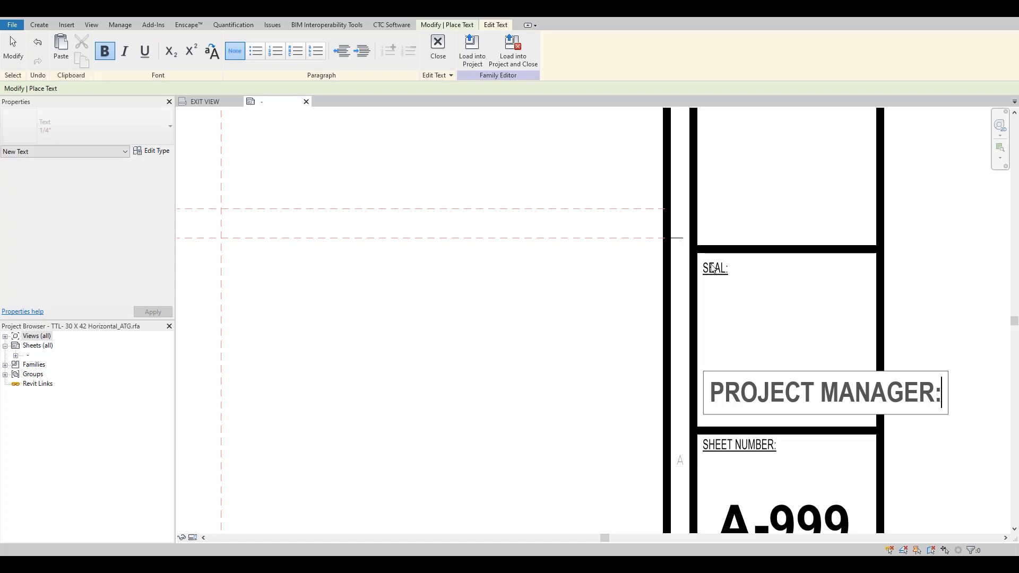
{"action": "left_click", "coordinate": [824, 392]}
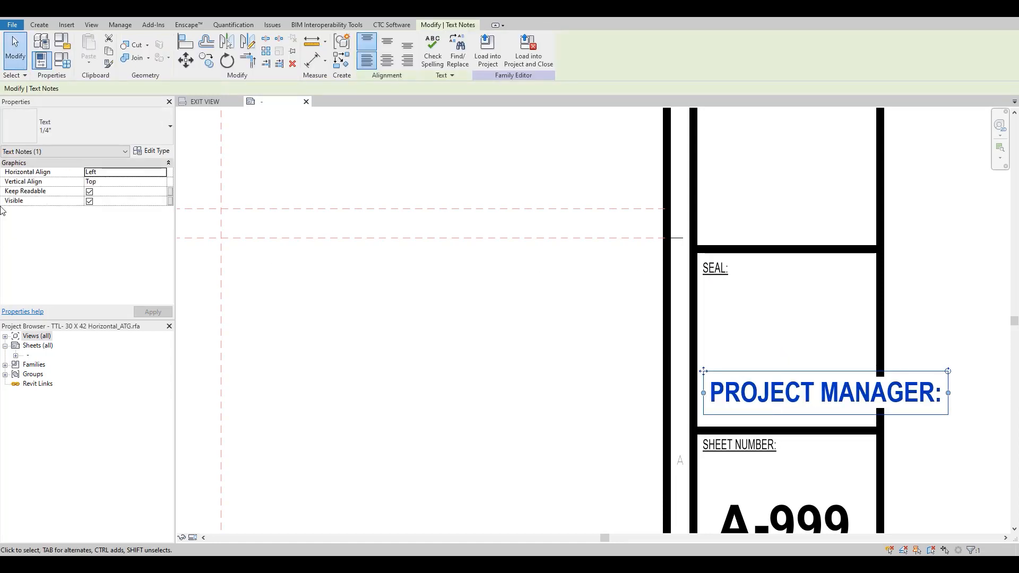
Step: Duplicate the note's text type as 3/32" with a 3/32" text size
{"action": "left_click", "coordinate": [152, 151]}
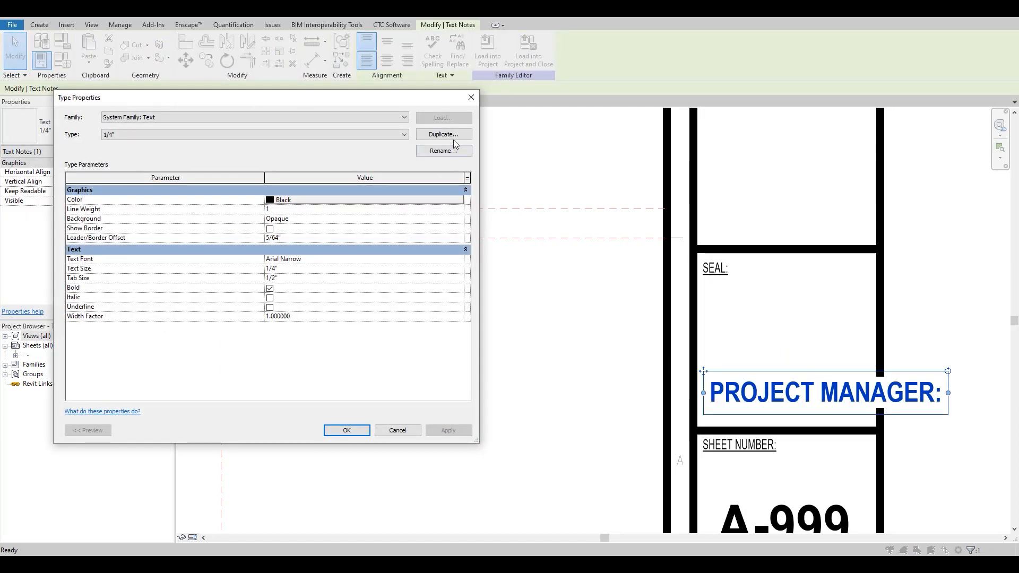
{"action": "left_click", "coordinate": [444, 134]}
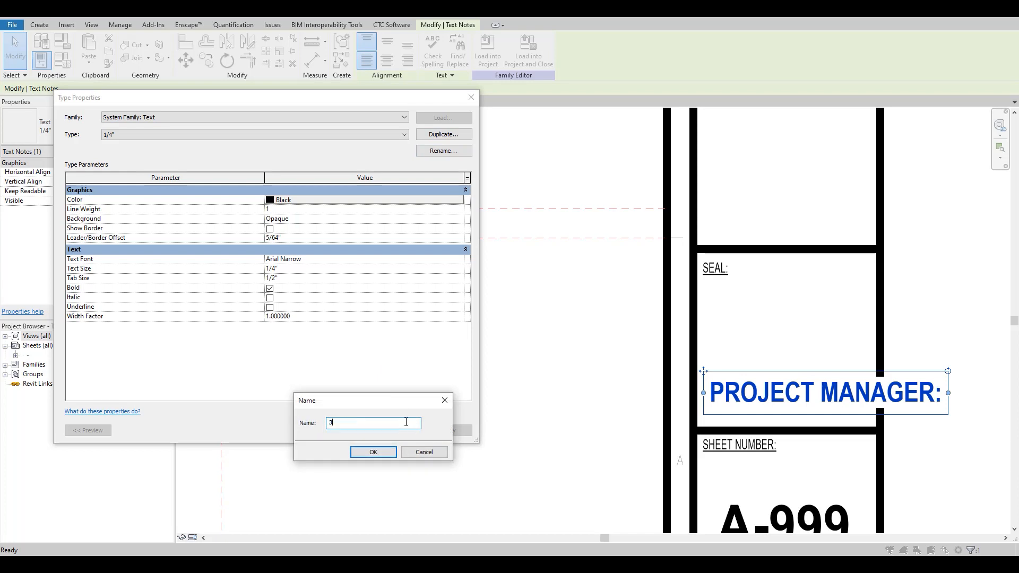
{"action": "type", "text": "/32\""}
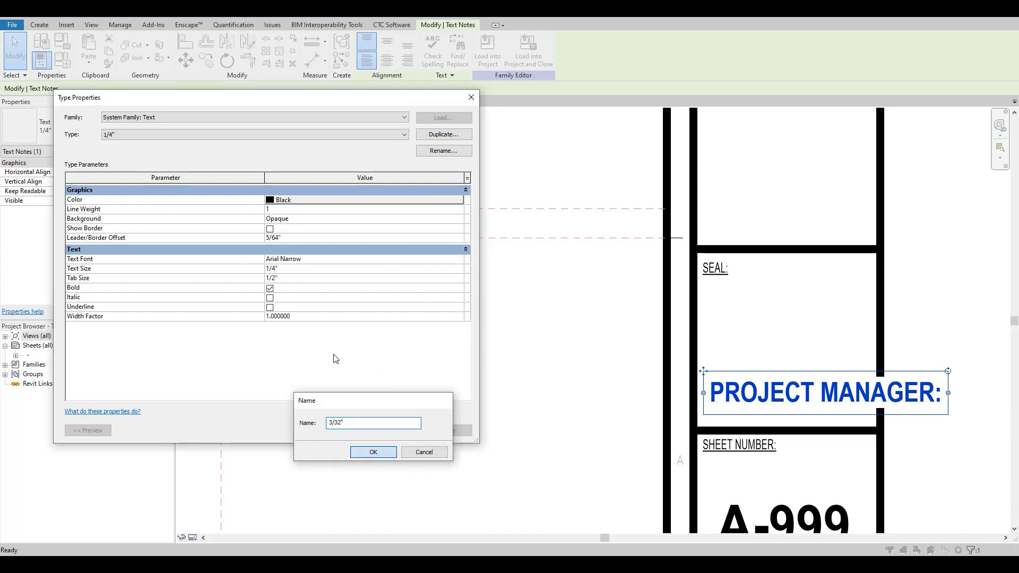
{"action": "left_click", "coordinate": [373, 452]}
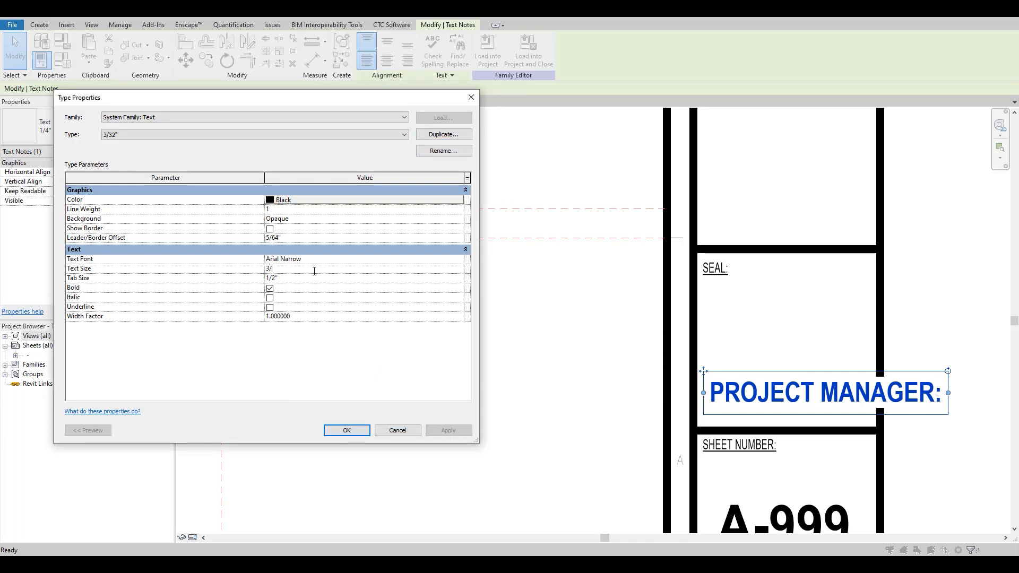
{"action": "left_click", "coordinate": [346, 430]}
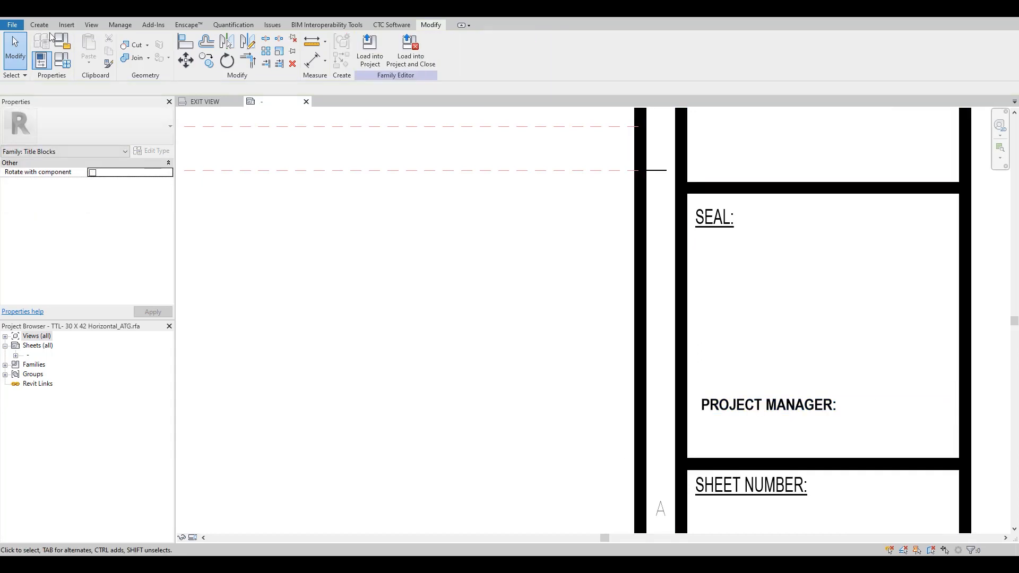
{"action": "left_click", "coordinate": [38, 25]}
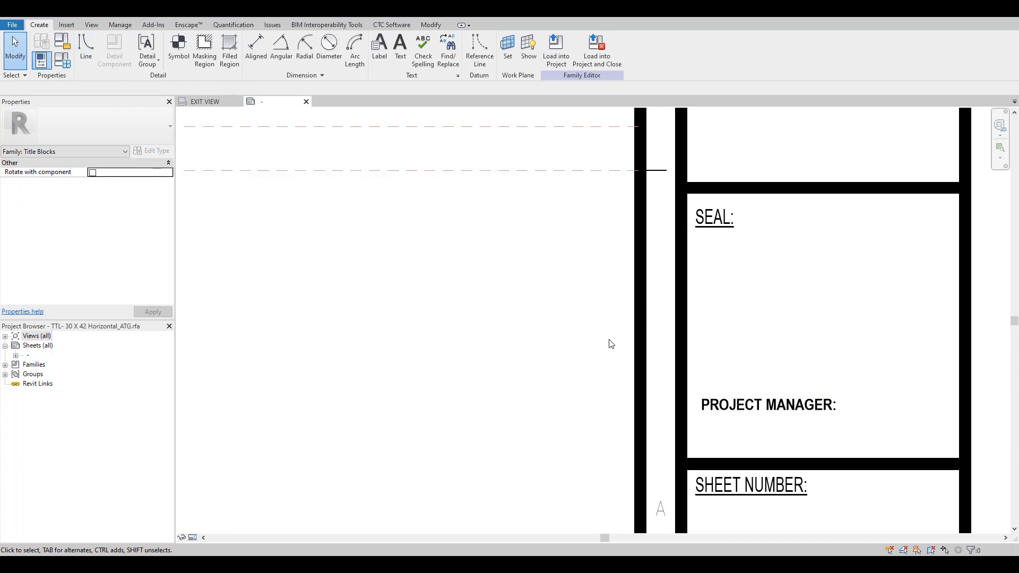
{"action": "mouse_move", "coordinate": [406, 262]}
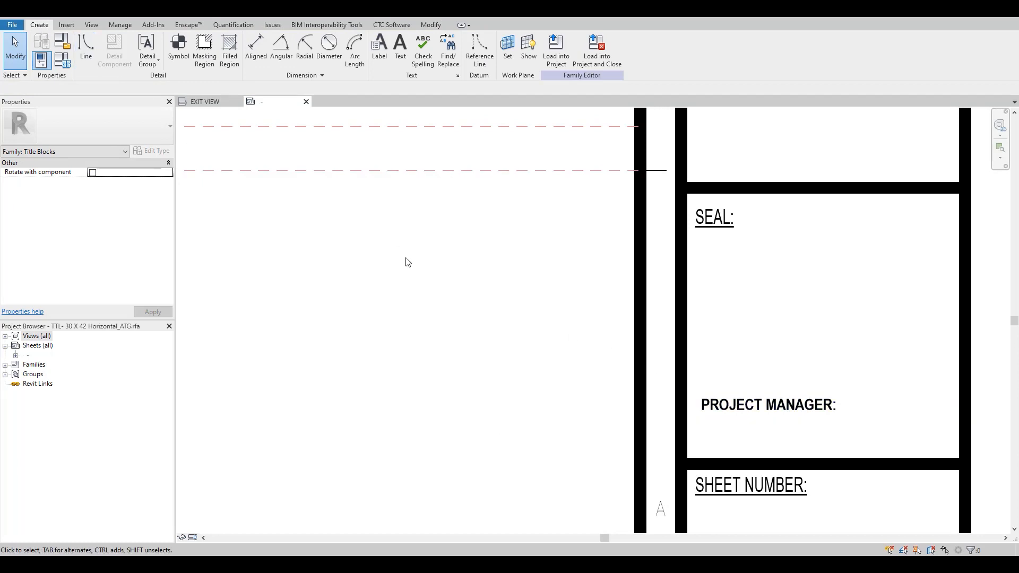
Step: Create shared parameter file 'Shared Parameters - Tech Video', overwriting the existing file
{"action": "left_click", "coordinate": [120, 25]}
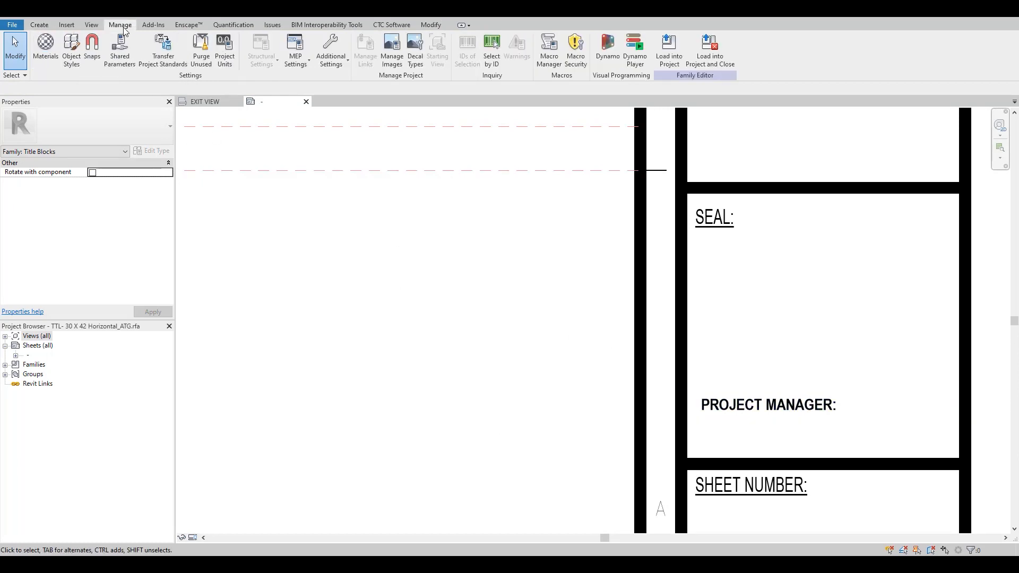
{"action": "mouse_move", "coordinate": [120, 49]}
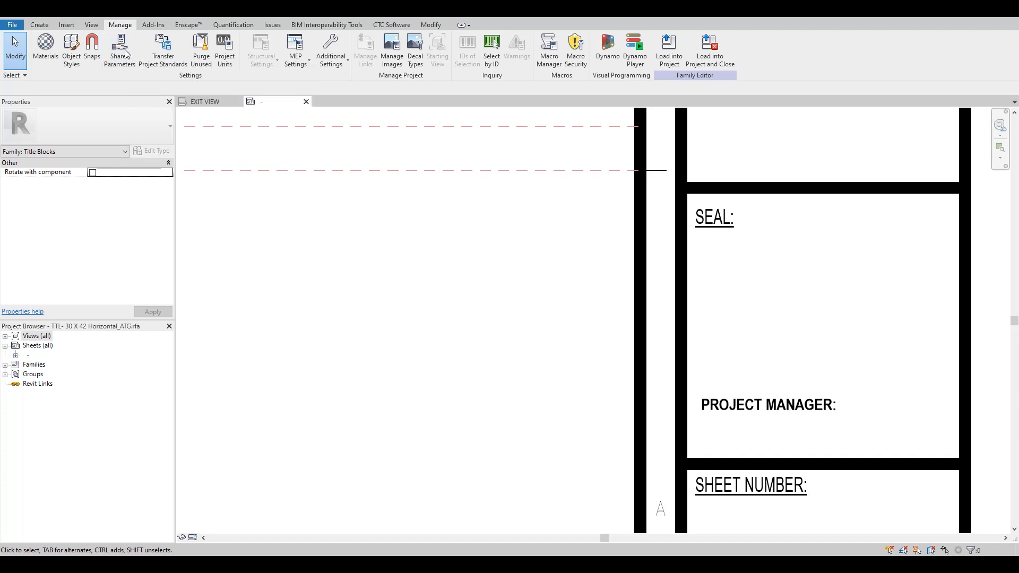
{"action": "left_click", "coordinate": [118, 49]}
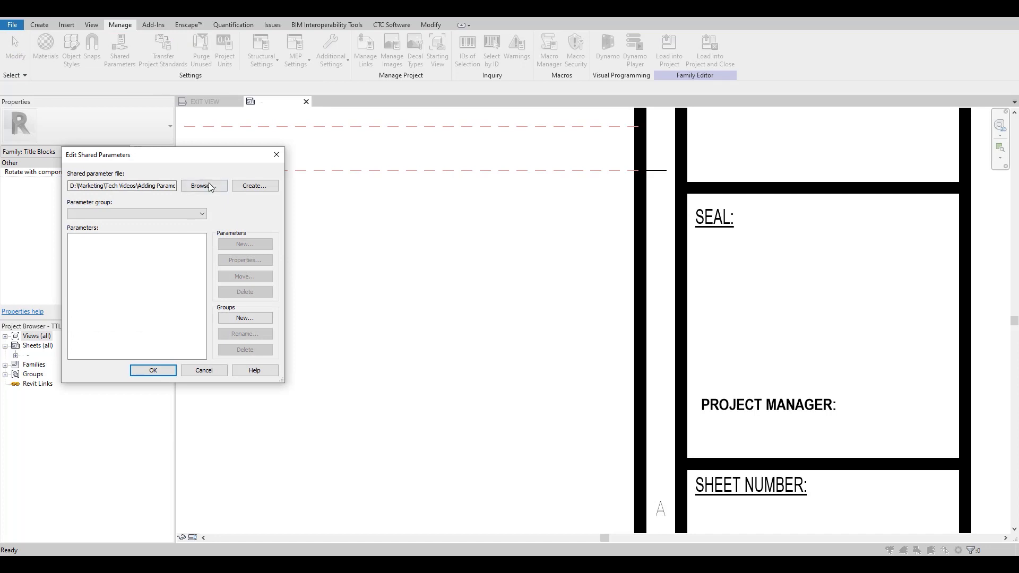
{"action": "left_click", "coordinate": [255, 186]}
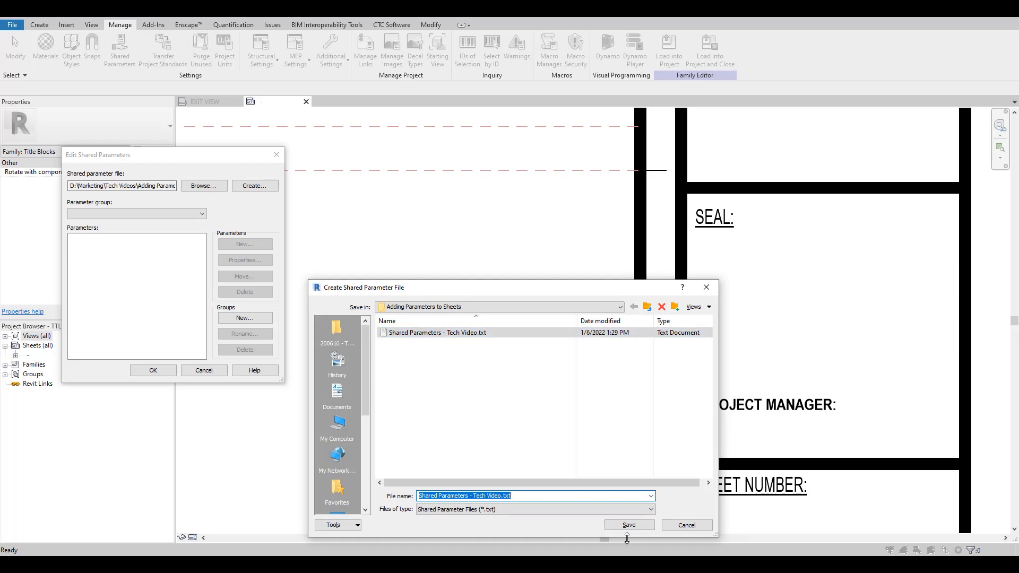
{"action": "left_click", "coordinate": [627, 525]}
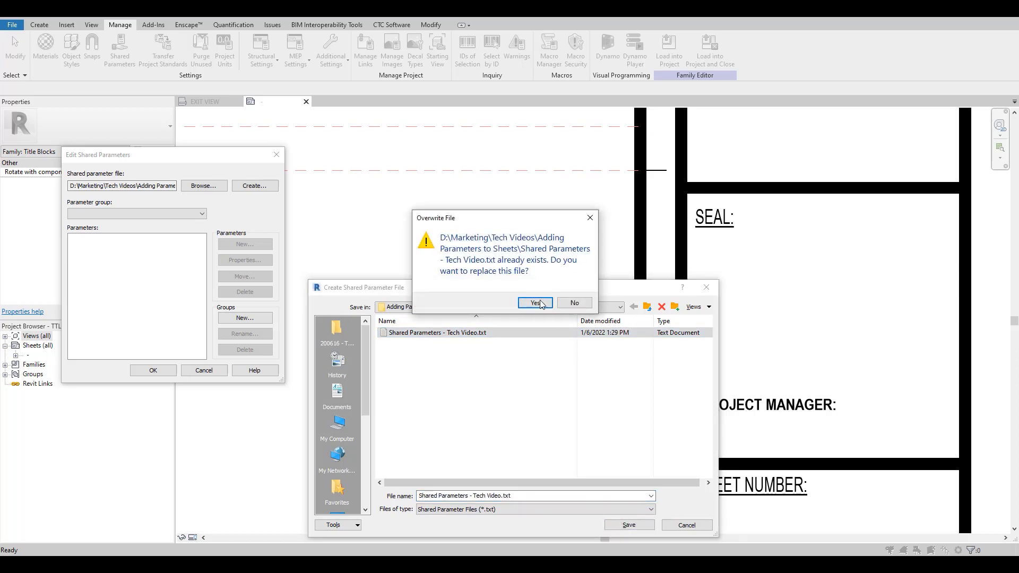
{"action": "left_click", "coordinate": [534, 303]}
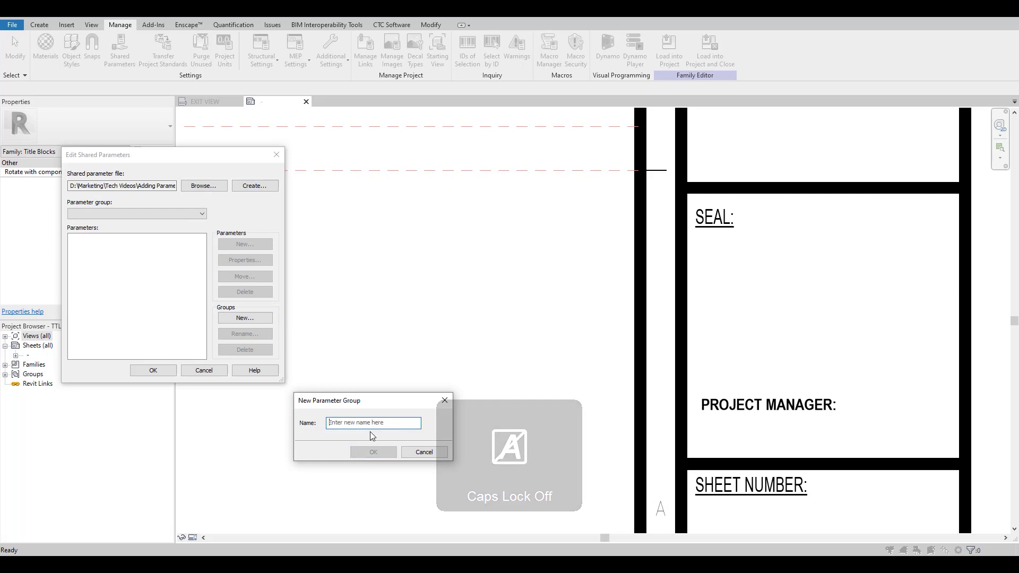
Step: Add a 'Sheet' group with a 'Project Manager' text parameter and close the editor
{"action": "type", "text": "Sheet"}
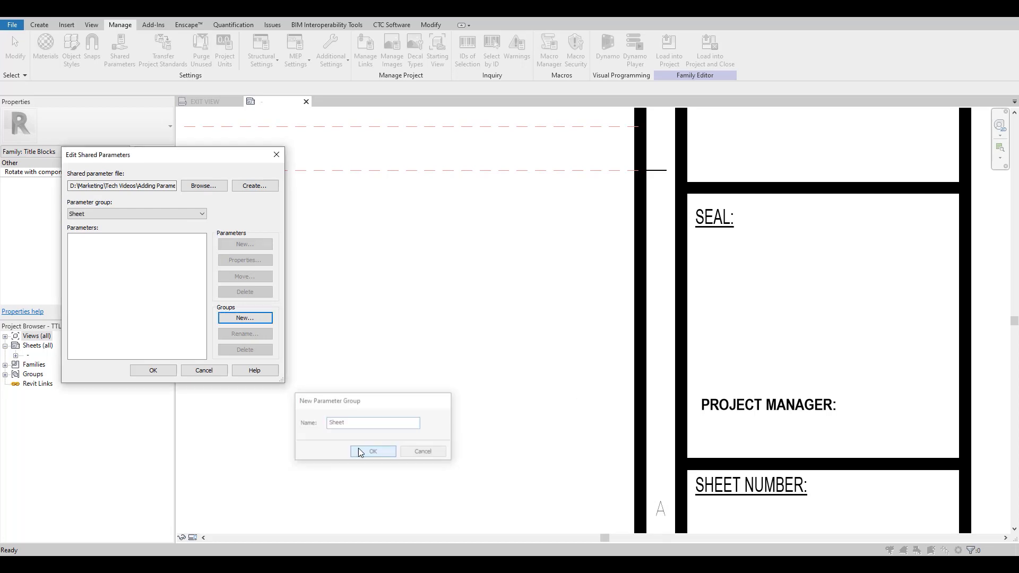
{"action": "left_click", "coordinate": [373, 452]}
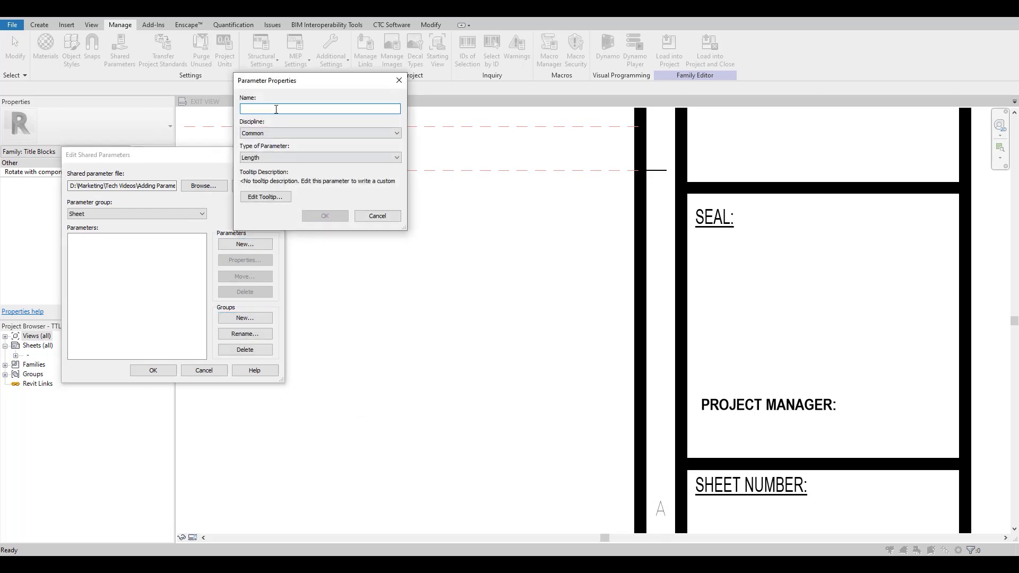
{"action": "type", "text": "Project Manager"}
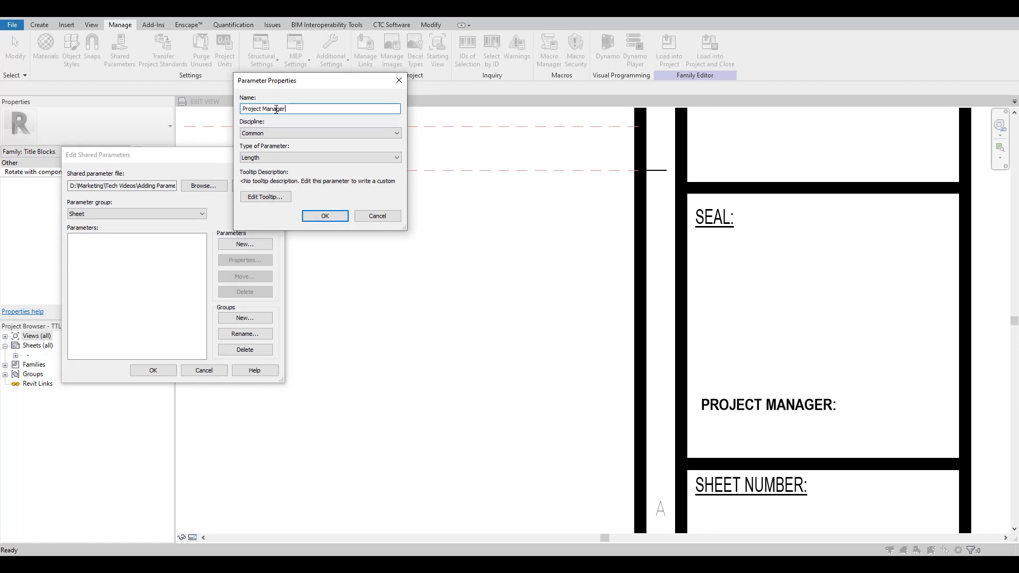
{"action": "left_click", "coordinate": [319, 157]}
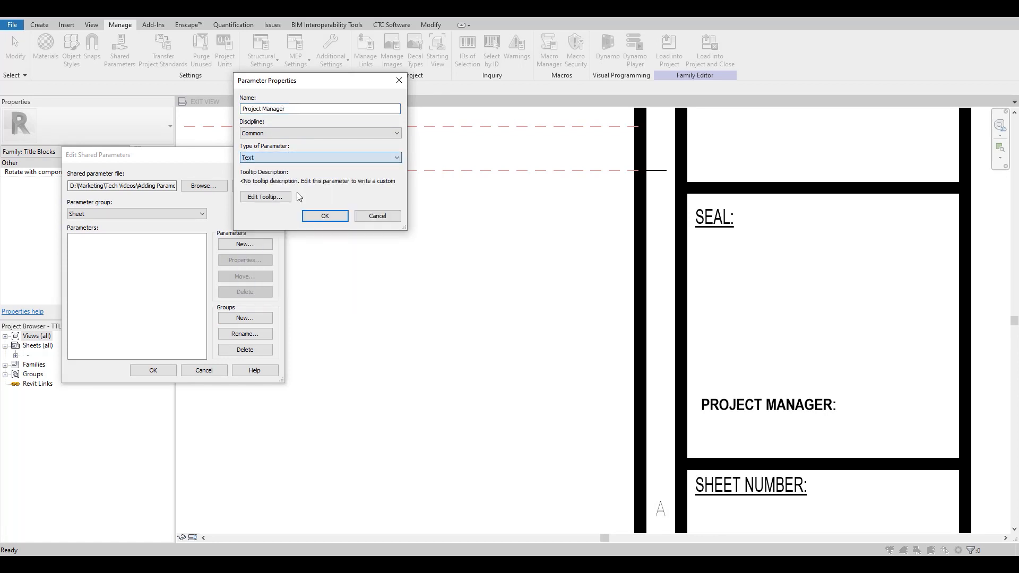
{"action": "left_click", "coordinate": [325, 216]}
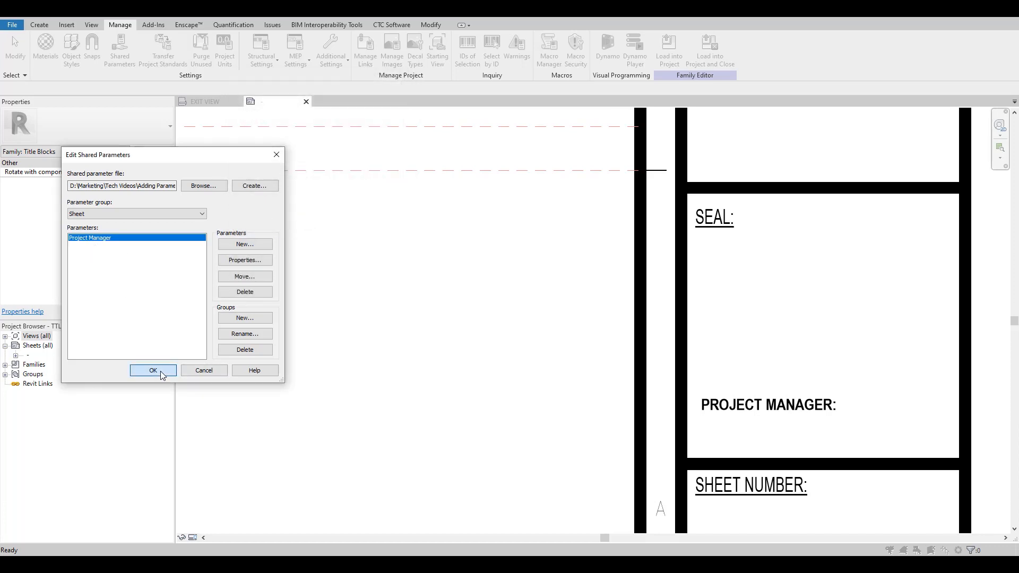
{"action": "left_click", "coordinate": [153, 371]}
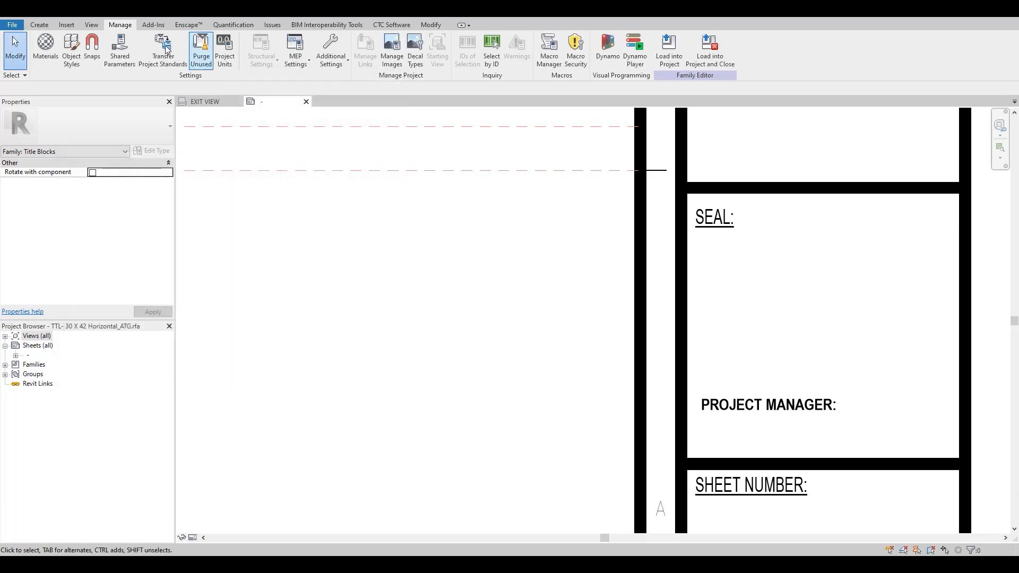
Step: Start a label and duplicate a 3/32" label type with non-bold 3/32" text
{"action": "left_click", "coordinate": [38, 25]}
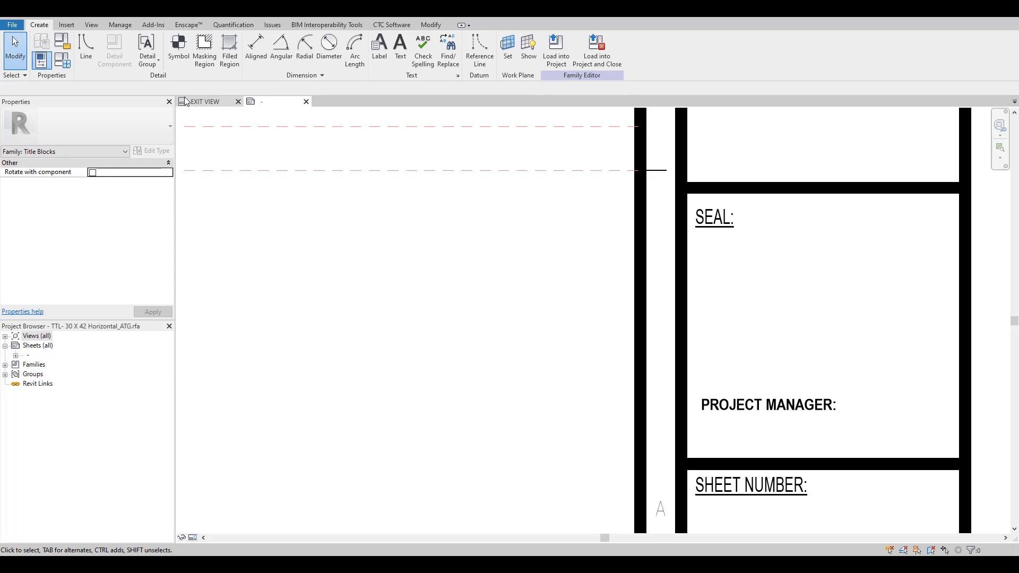
{"action": "left_click", "coordinate": [120, 25]}
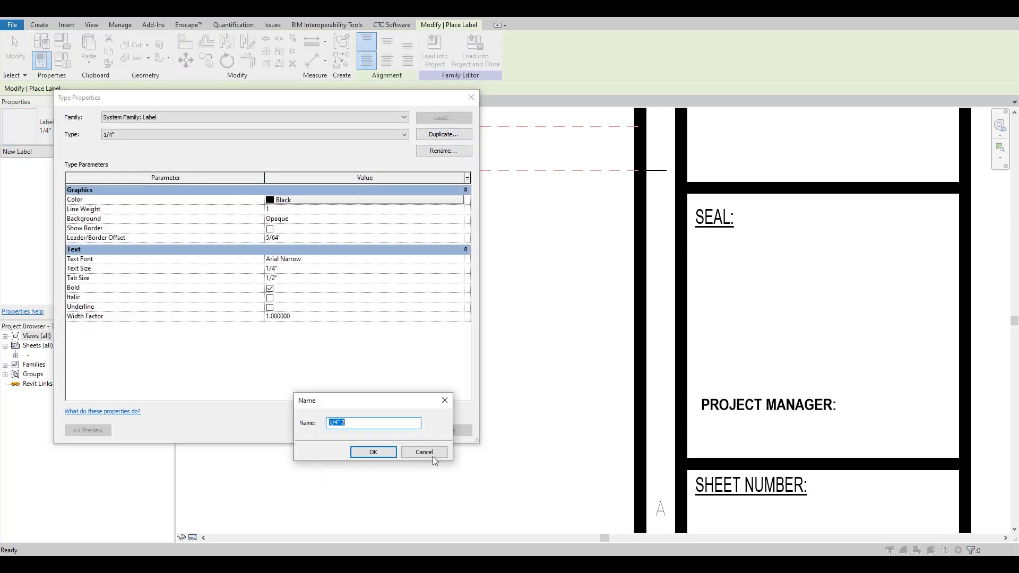
{"action": "type", "text": "3/32\""}
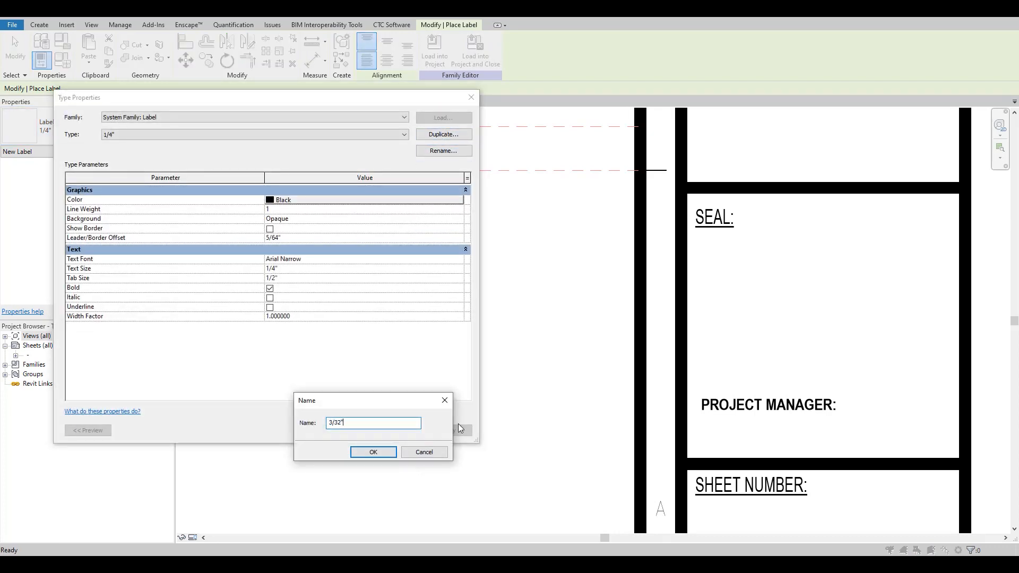
{"action": "left_click", "coordinate": [373, 451]}
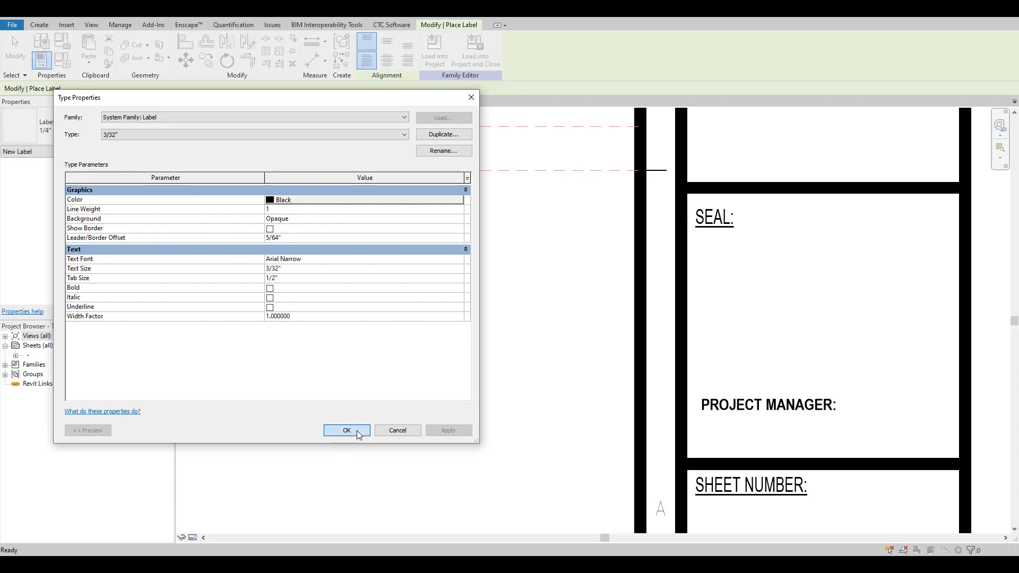
{"action": "left_click", "coordinate": [347, 431]}
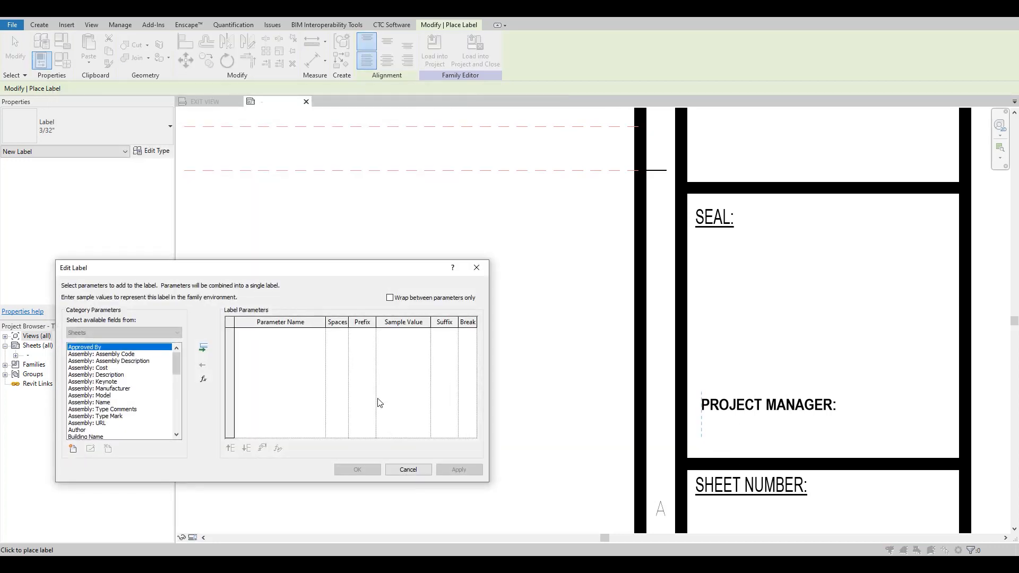
Step: Place a label using the shared Project Manager parameter beneath PROJECT MANAGER:
{"action": "scroll", "scroll_direction": "down", "scroll_amount": 3}
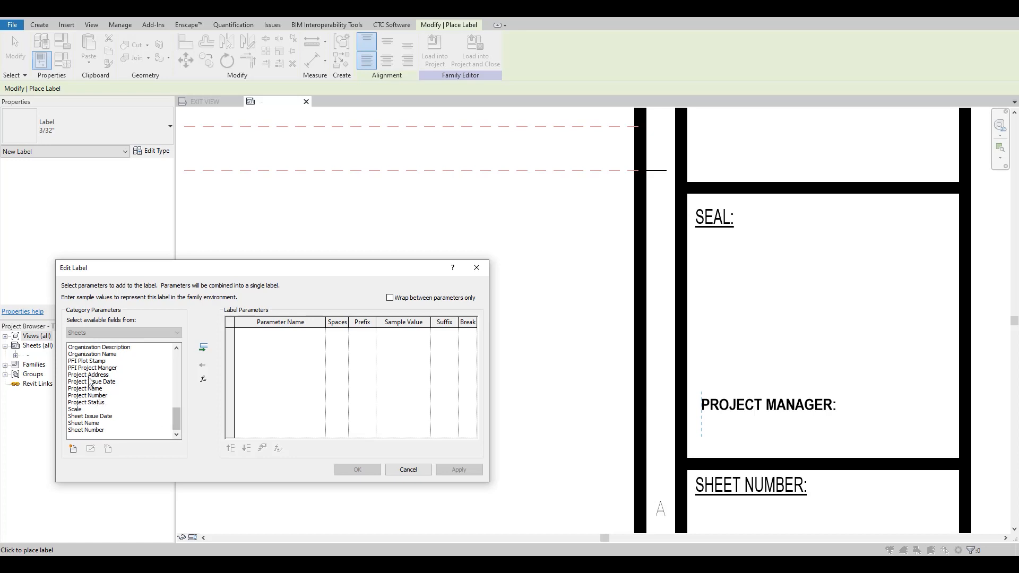
{"action": "mouse_move", "coordinate": [75, 376]}
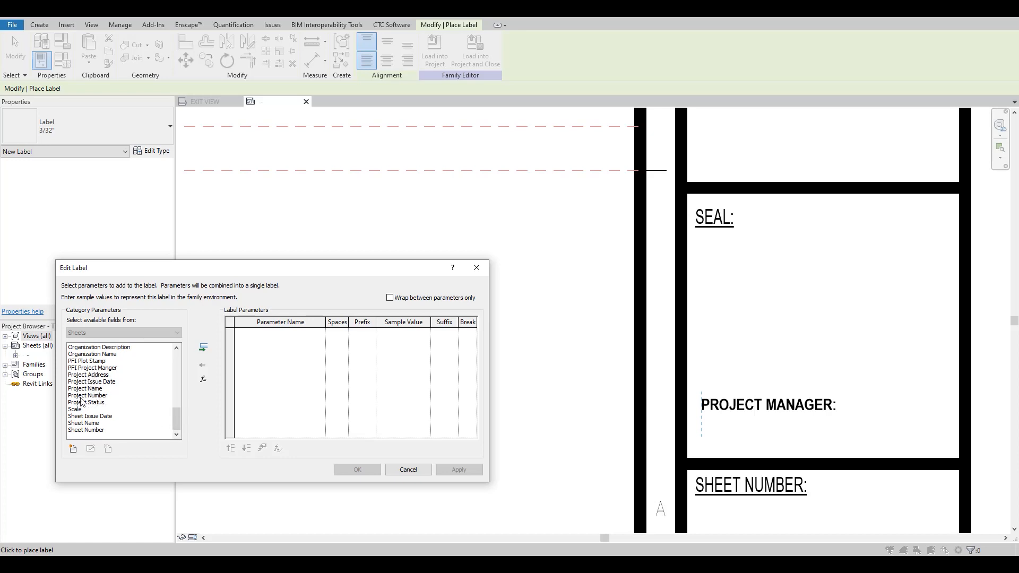
{"action": "left_click", "coordinate": [72, 449]}
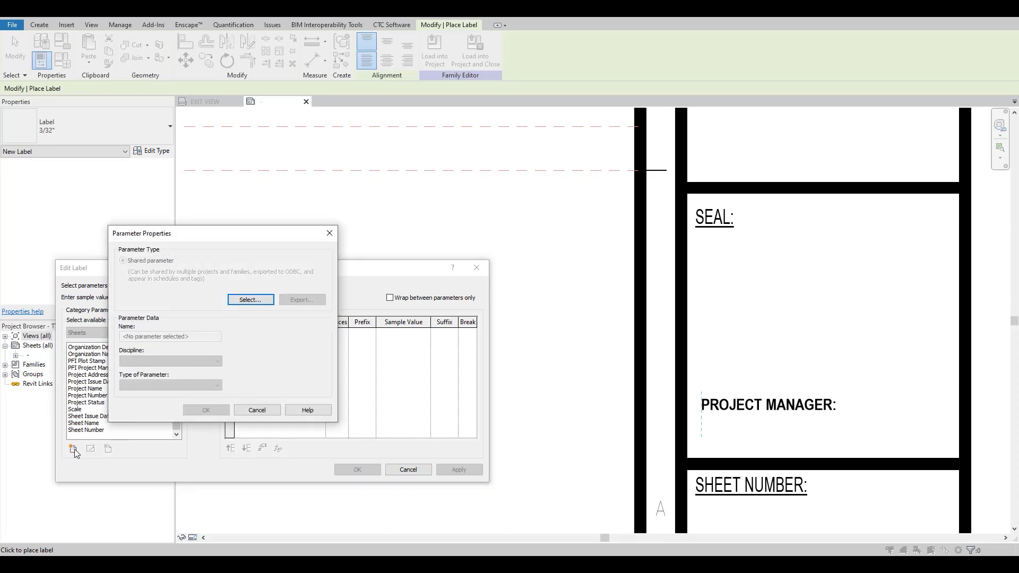
{"action": "left_click", "coordinate": [250, 300]}
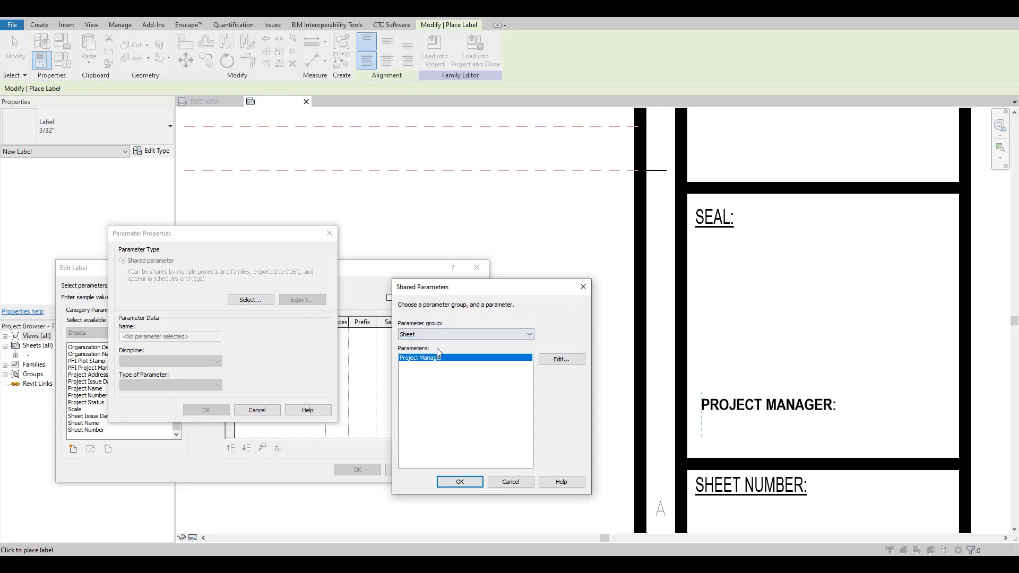
{"action": "left_click", "coordinate": [459, 481]}
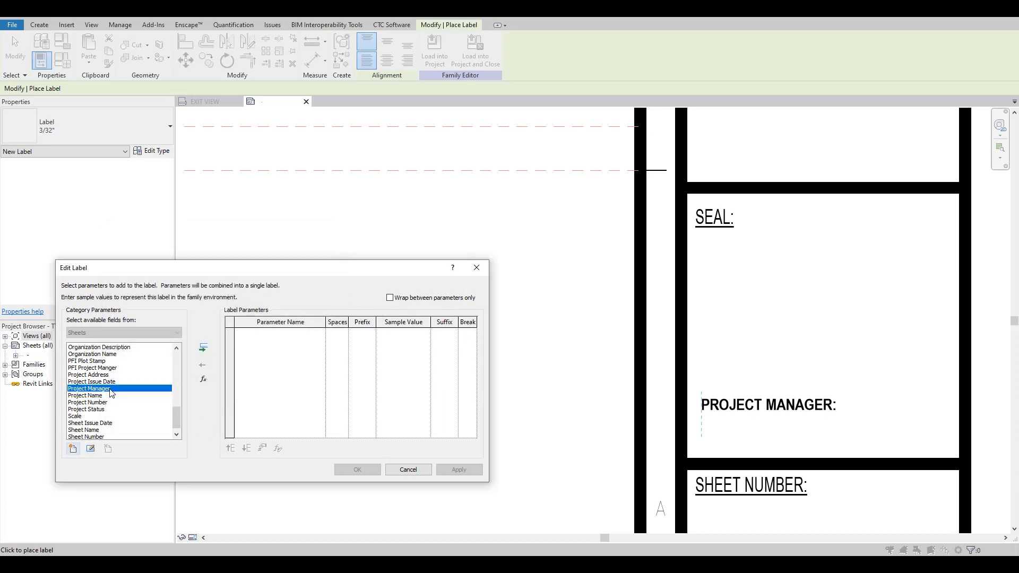
{"action": "left_click", "coordinate": [203, 347]}
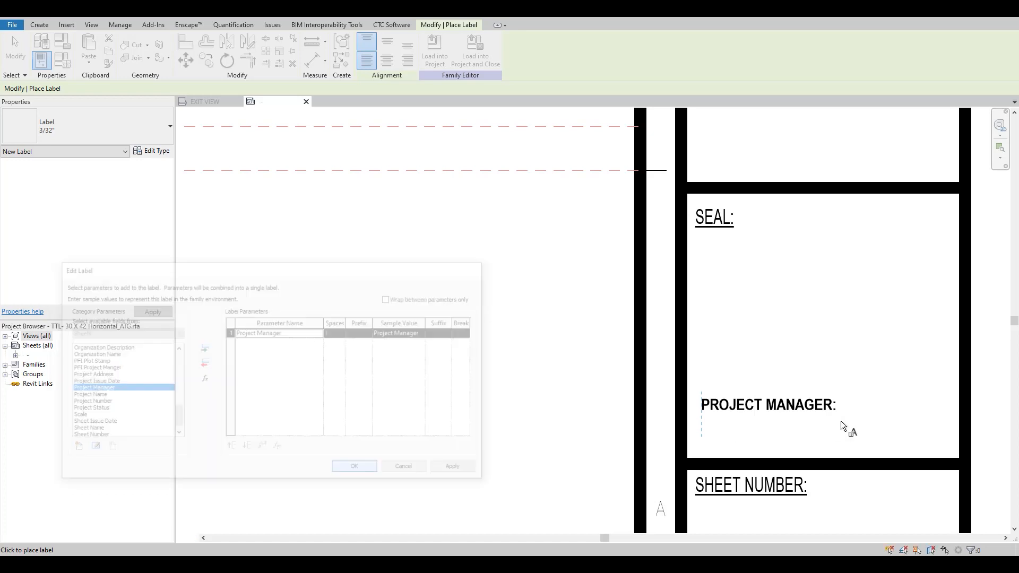
{"action": "left_click", "coordinate": [353, 466]}
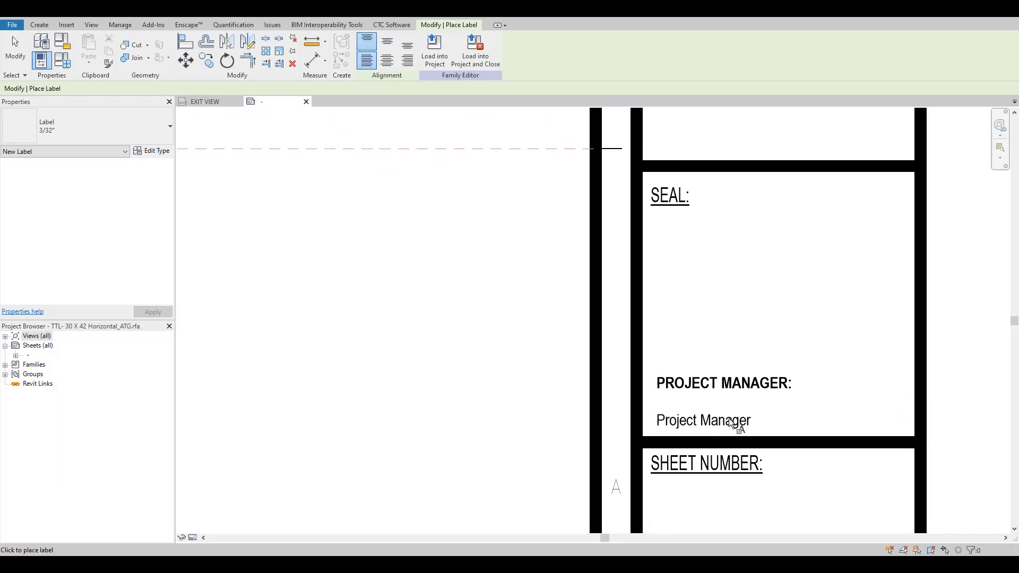
{"action": "left_click", "coordinate": [701, 420]}
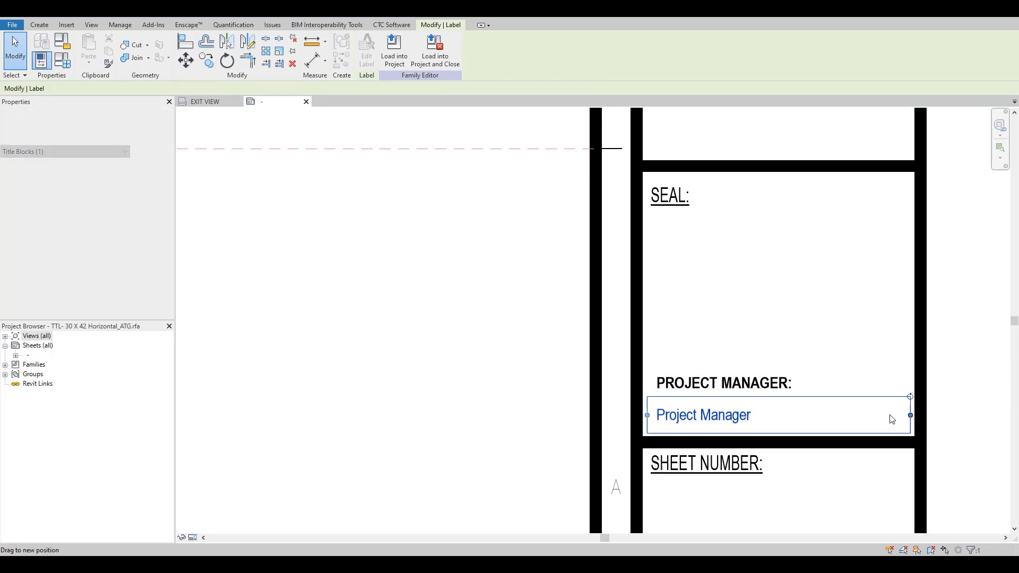
{"action": "left_click", "coordinate": [724, 382]}
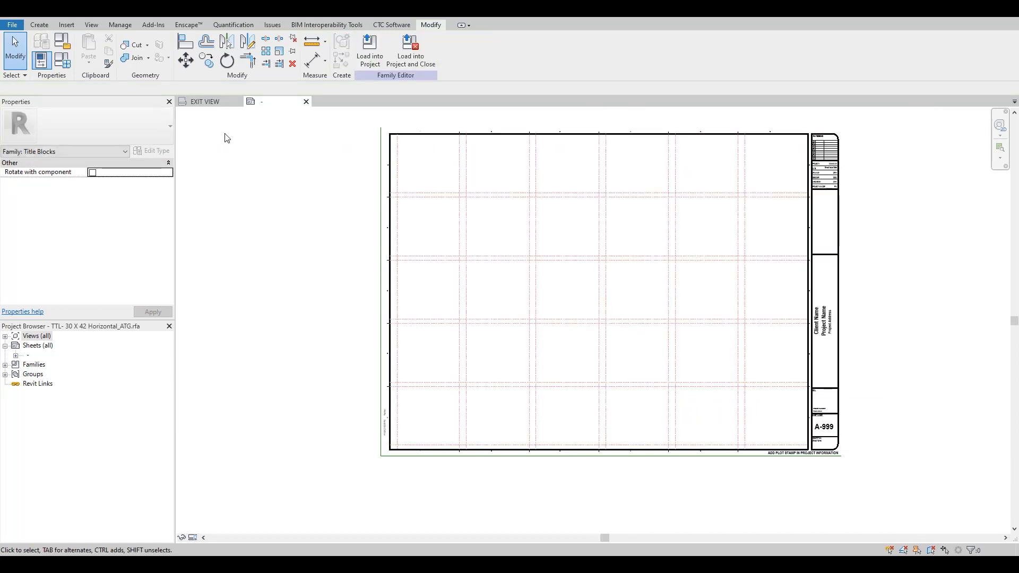
Step: Load the title block and create sheet A507 with TTL 30 X 42 Horizontal_ATG
{"action": "left_click", "coordinate": [369, 50]}
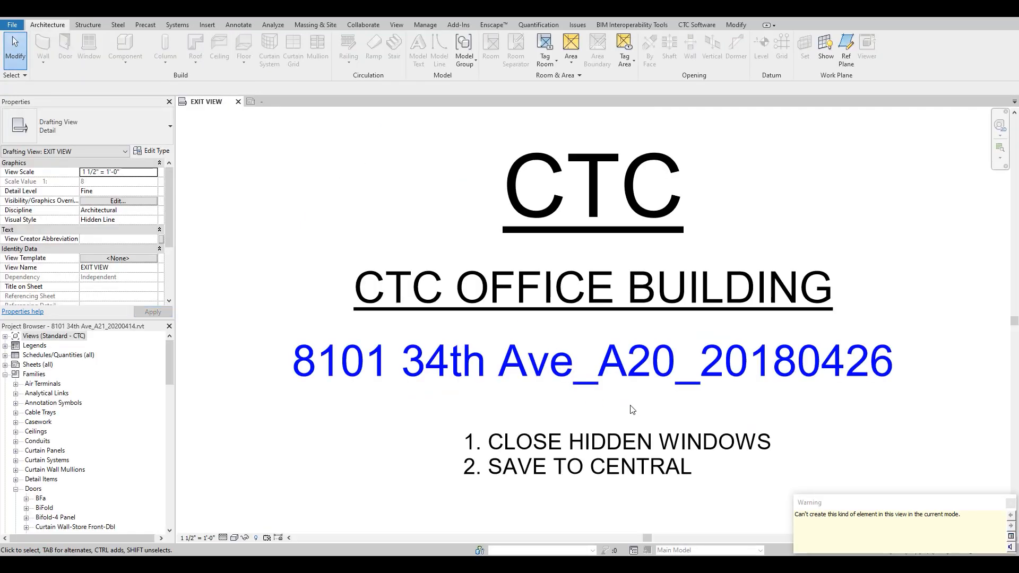
{"action": "right_click", "coordinate": [37, 365]}
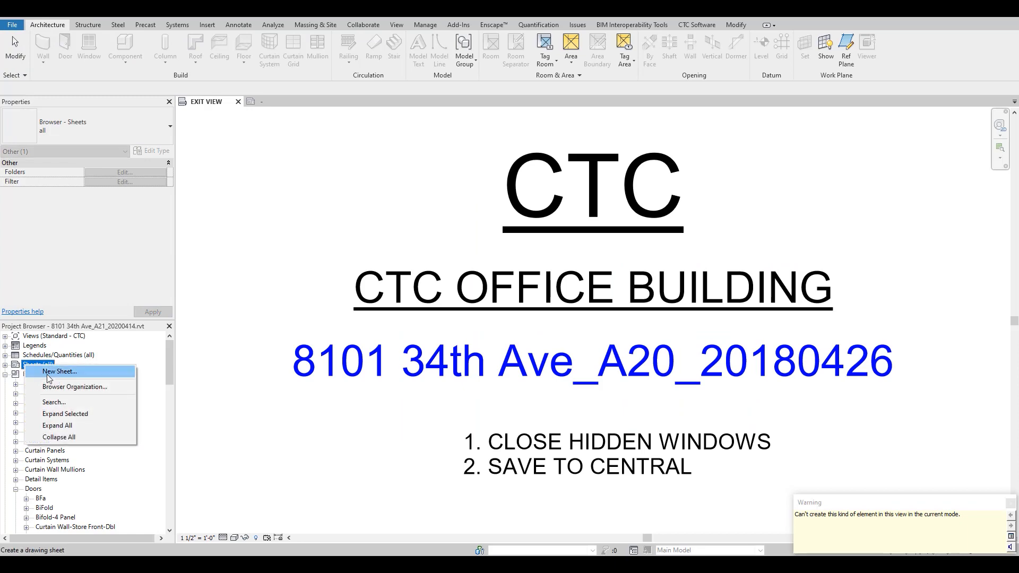
{"action": "left_click", "coordinate": [59, 371]}
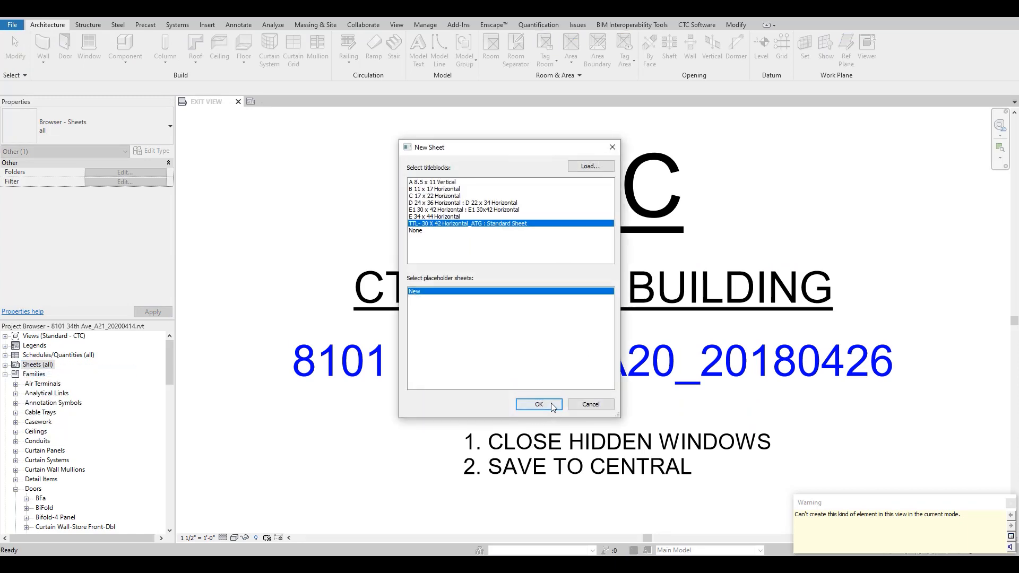
{"action": "left_click", "coordinate": [538, 405]}
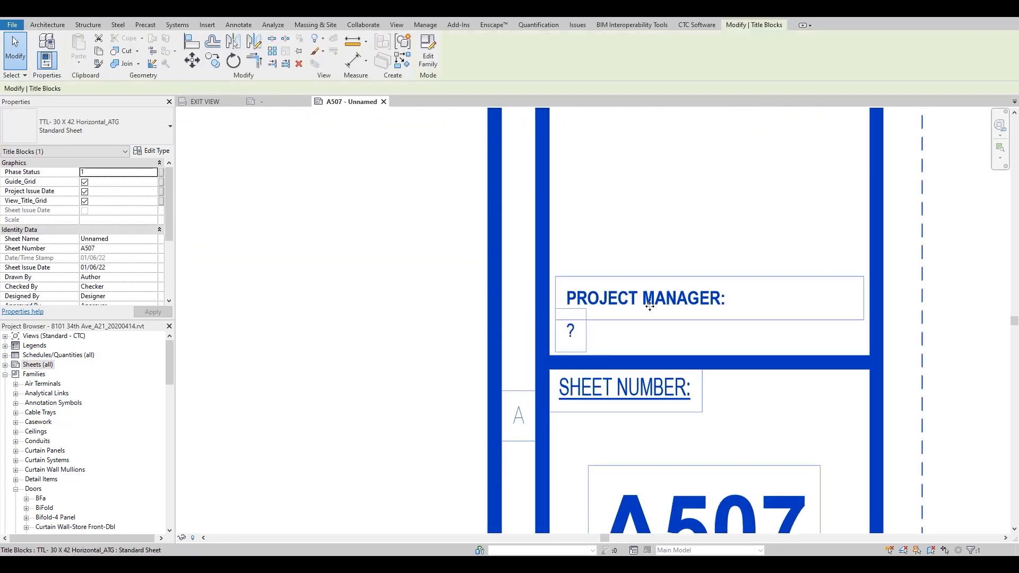
{"action": "mouse_move", "coordinate": [574, 333]}
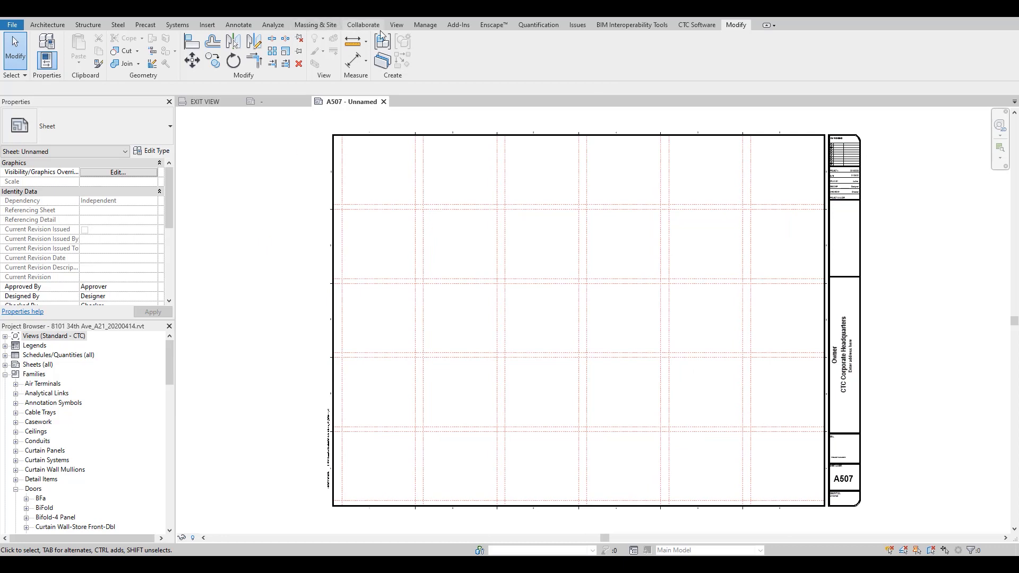
{"action": "left_click", "coordinate": [425, 25]}
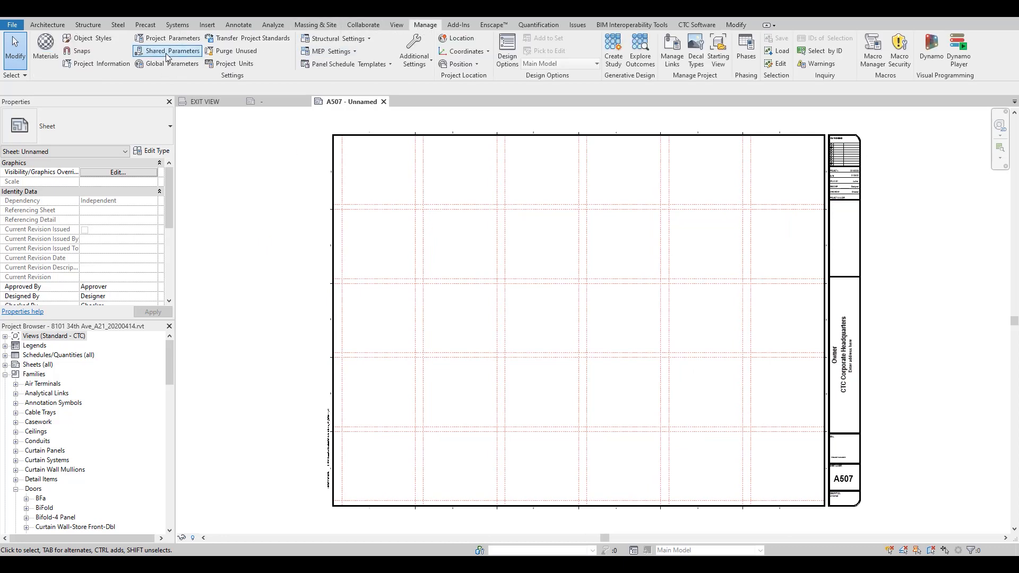
{"action": "left_click", "coordinate": [166, 51]}
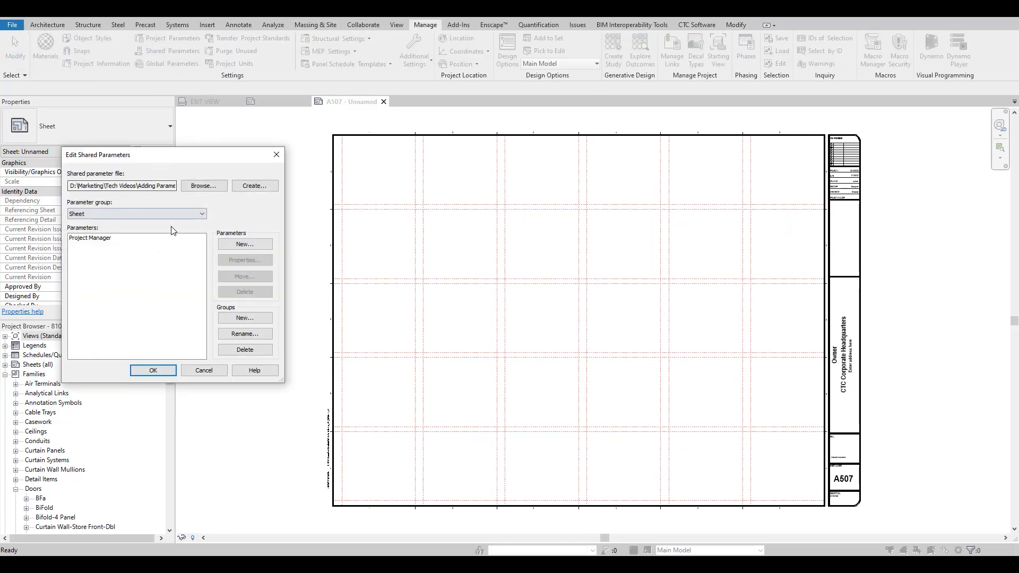
{"action": "left_click", "coordinate": [153, 371]}
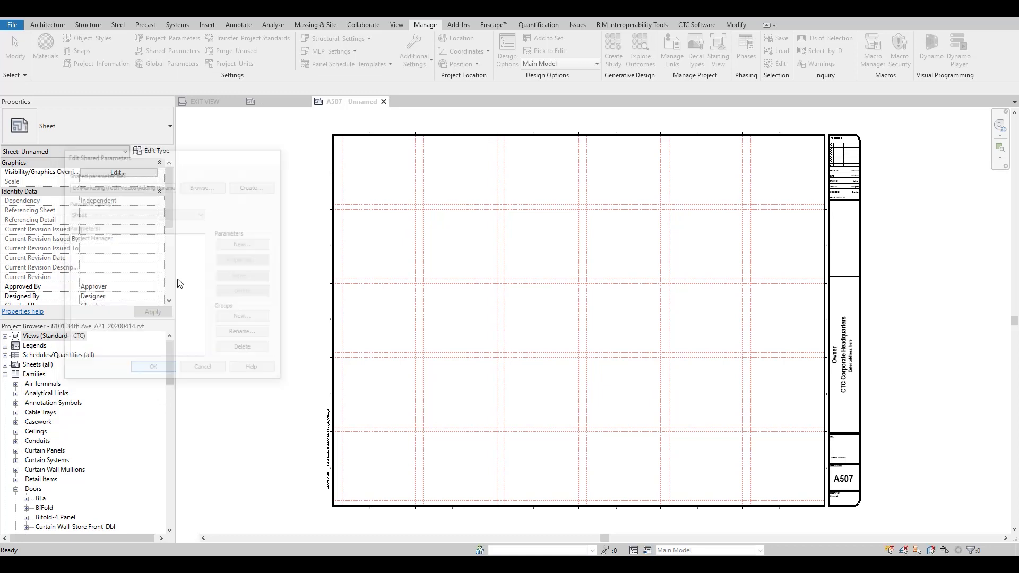
{"action": "left_click", "coordinate": [153, 366]}
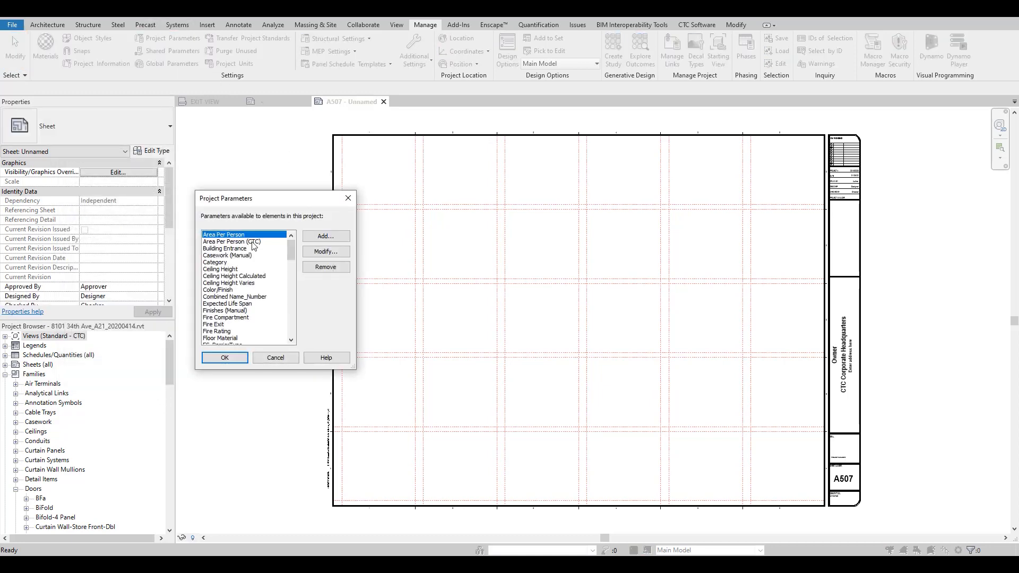
{"action": "mouse_move", "coordinate": [324, 236]}
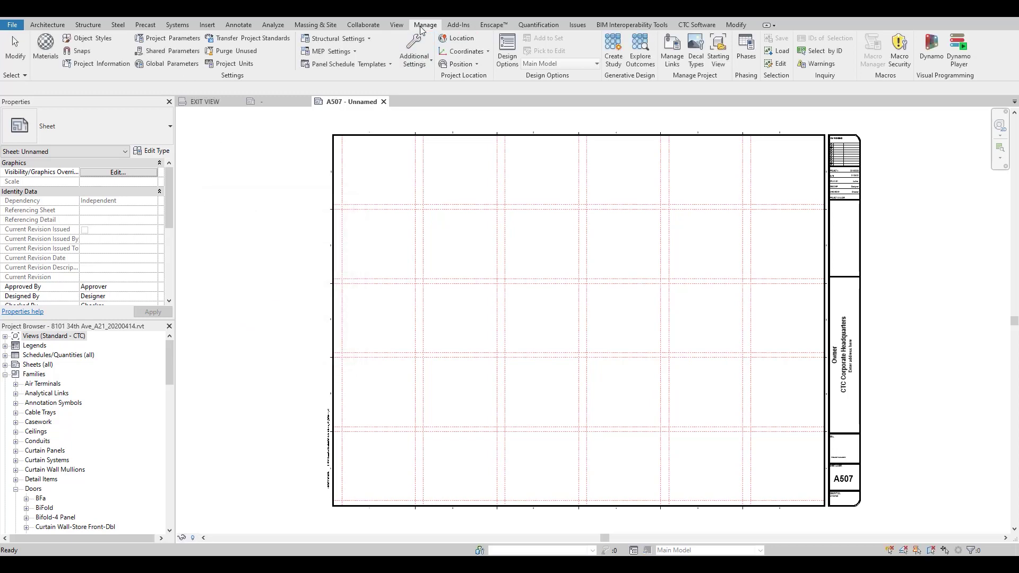
Step: Add shared parameter Project Manager to the Sheets category as an instance parameter under Text
{"action": "left_click", "coordinate": [154, 39]}
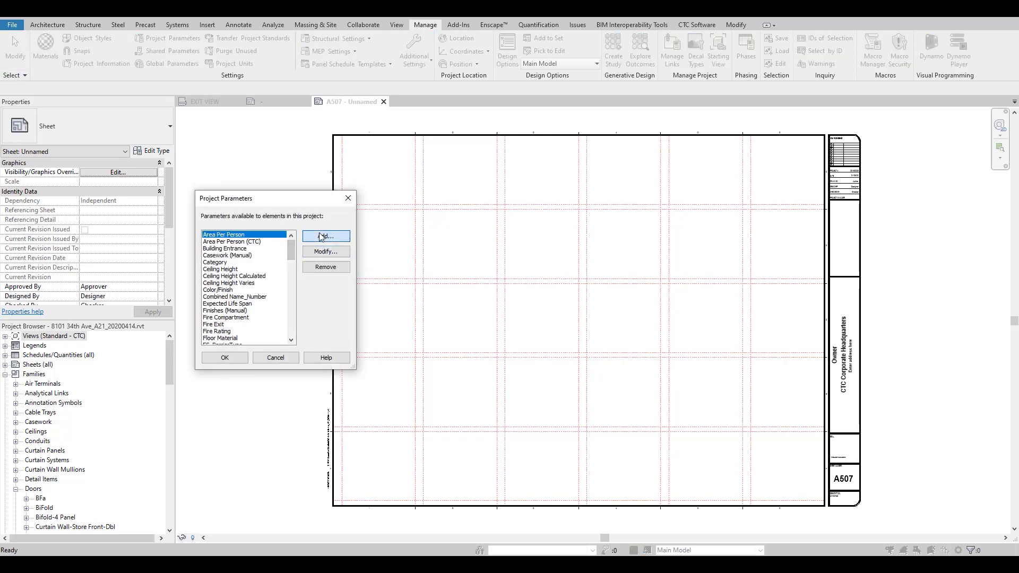
{"action": "left_click", "coordinate": [325, 236]}
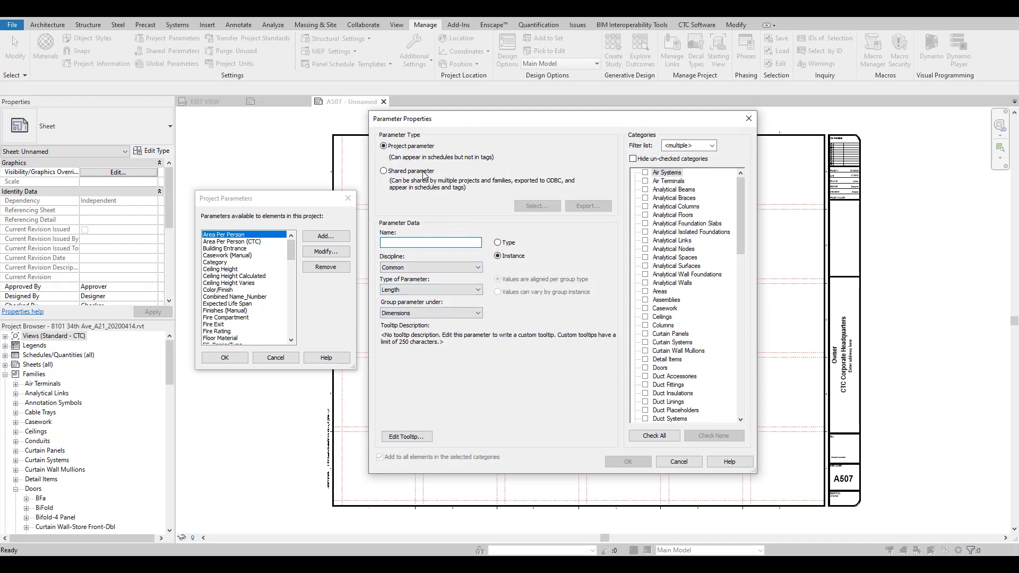
{"action": "left_click", "coordinate": [384, 171]}
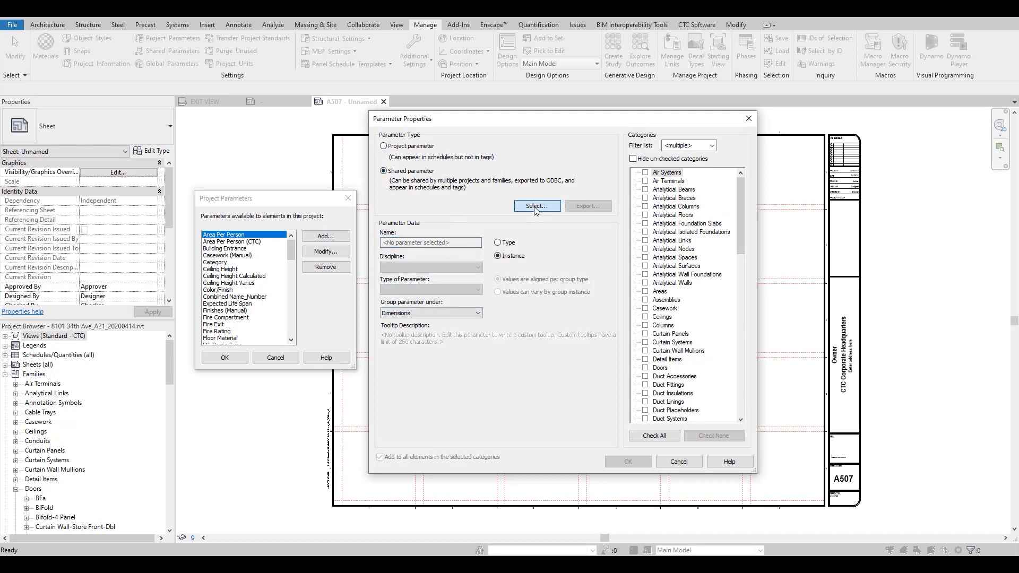
{"action": "left_click", "coordinate": [536, 206]}
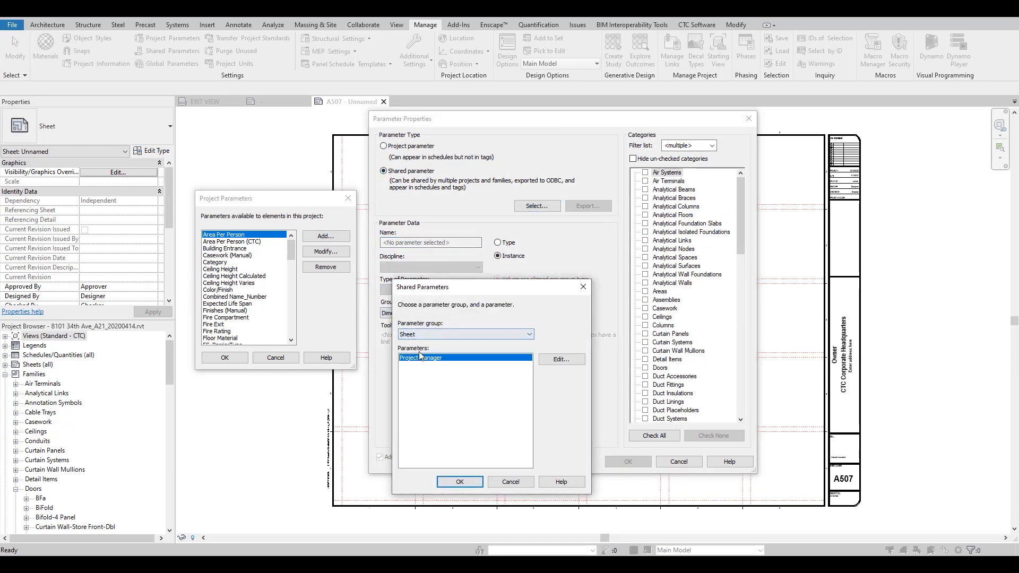
{"action": "left_click", "coordinate": [460, 482]}
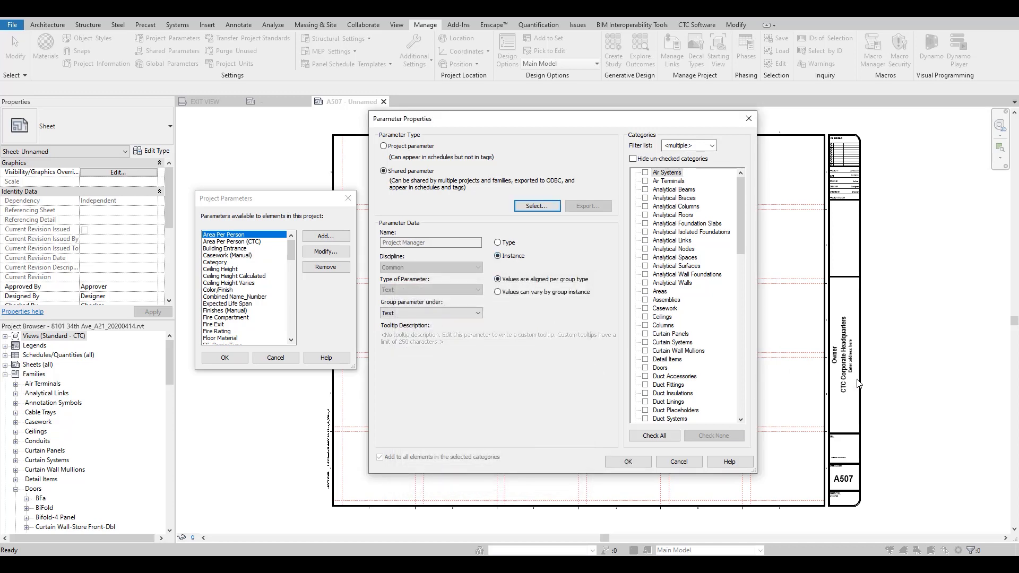
{"action": "scroll", "scroll_direction": "down", "scroll_amount": 3}
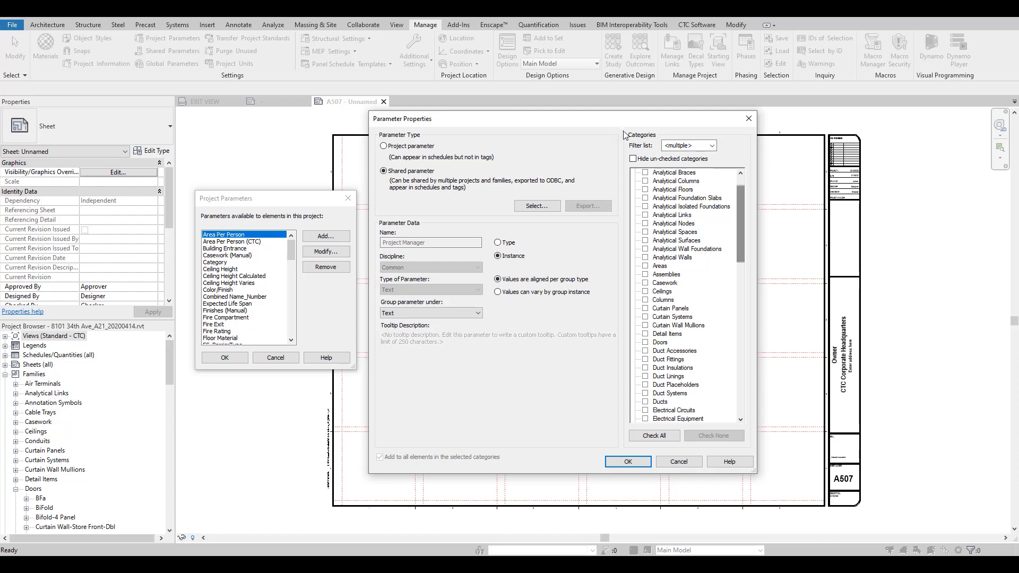
{"action": "scroll", "scroll_direction": "down", "scroll_amount": 3}
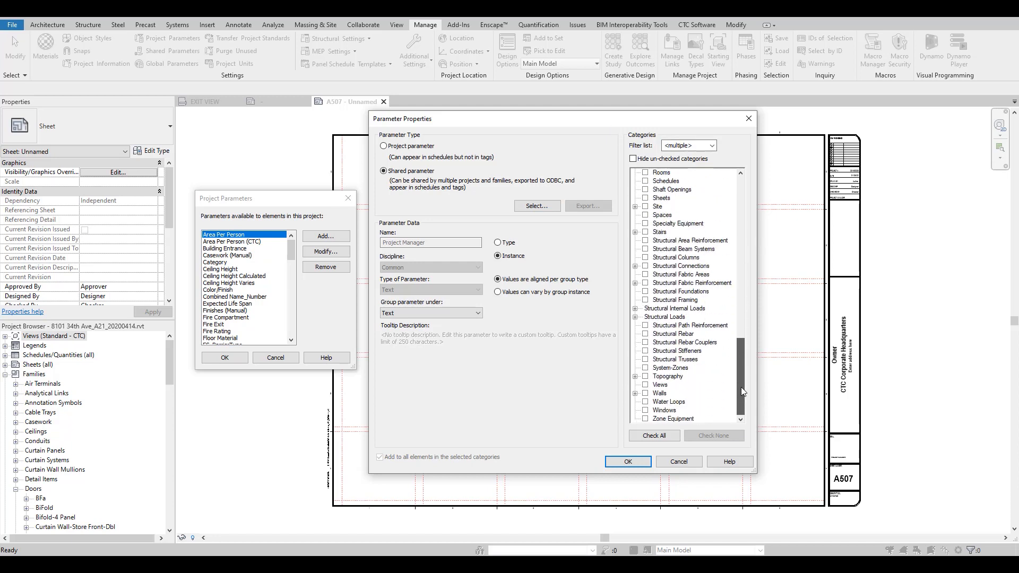
{"action": "left_click", "coordinate": [645, 197]}
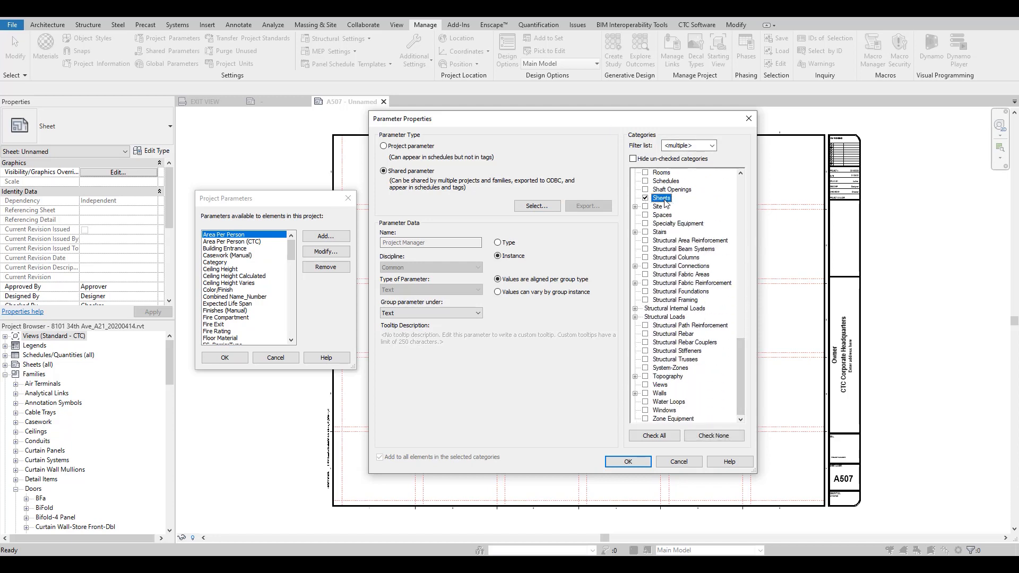
{"action": "left_click", "coordinate": [626, 461]}
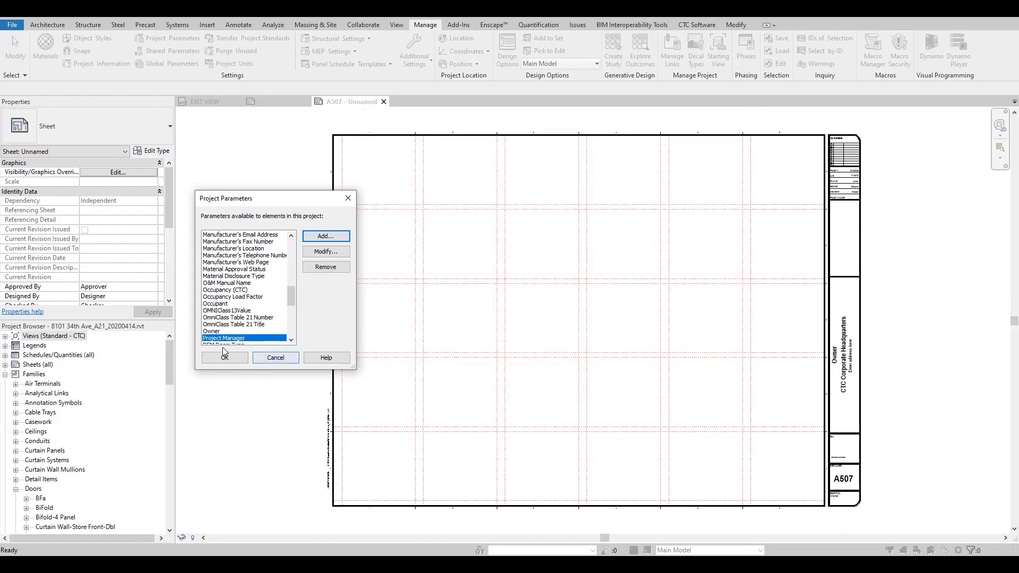
{"action": "left_click", "coordinate": [223, 357]}
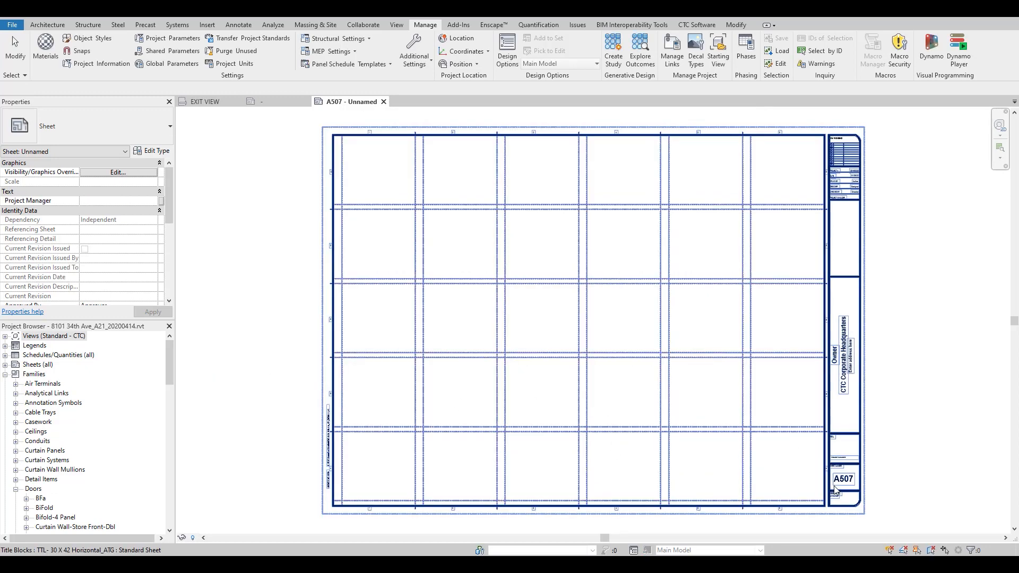
{"action": "mouse_move", "coordinate": [863, 483]}
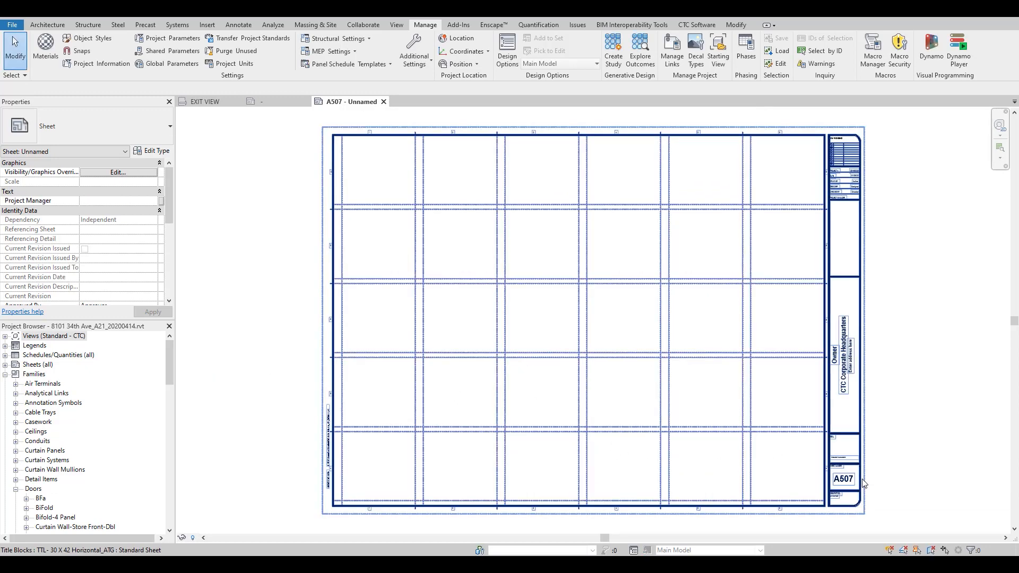
Step: Enter 'JOHN DOE, AIA' in the title block's project manager label on A507
{"action": "double_click", "coordinate": [843, 478]}
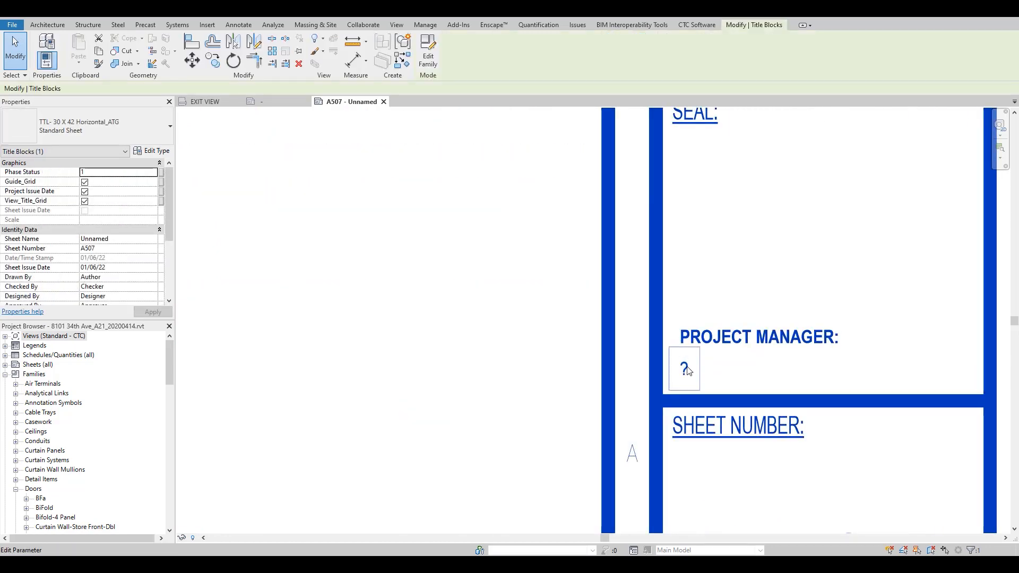
{"action": "type", "text": "JOHN DOE, AIA"}
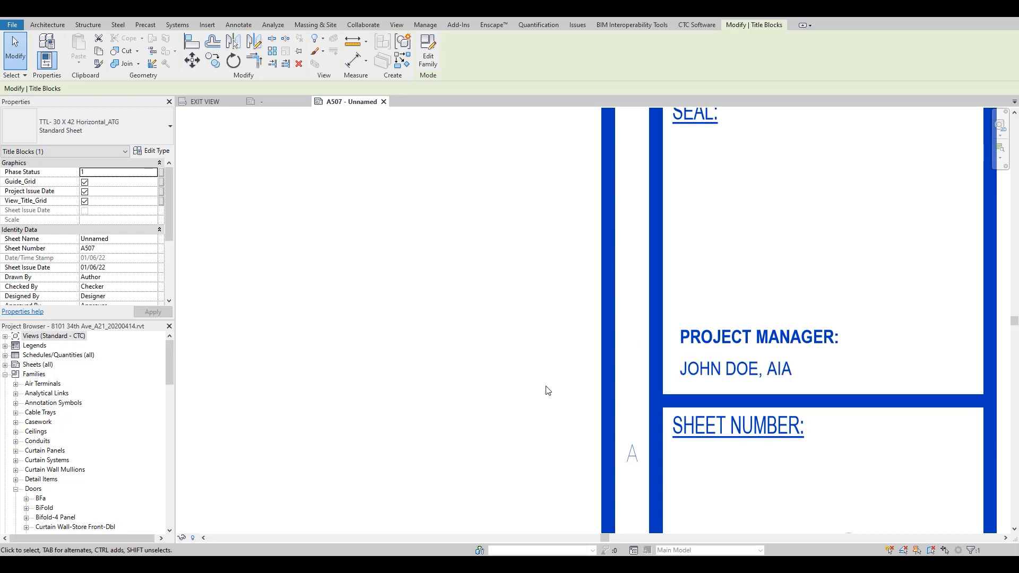
{"action": "scroll", "scroll_direction": "down", "scroll_amount": 3}
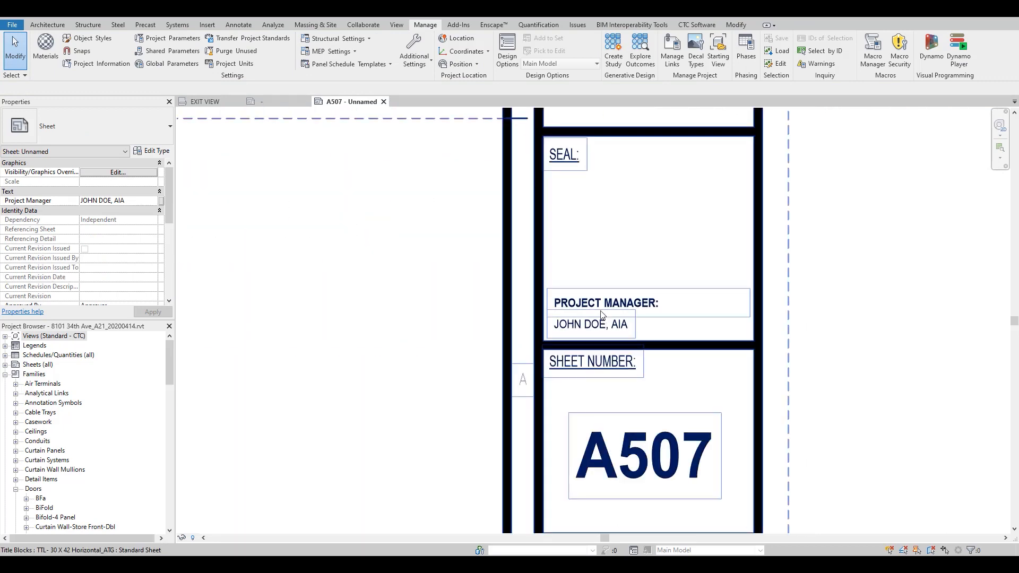
{"action": "left_click", "coordinate": [602, 315]}
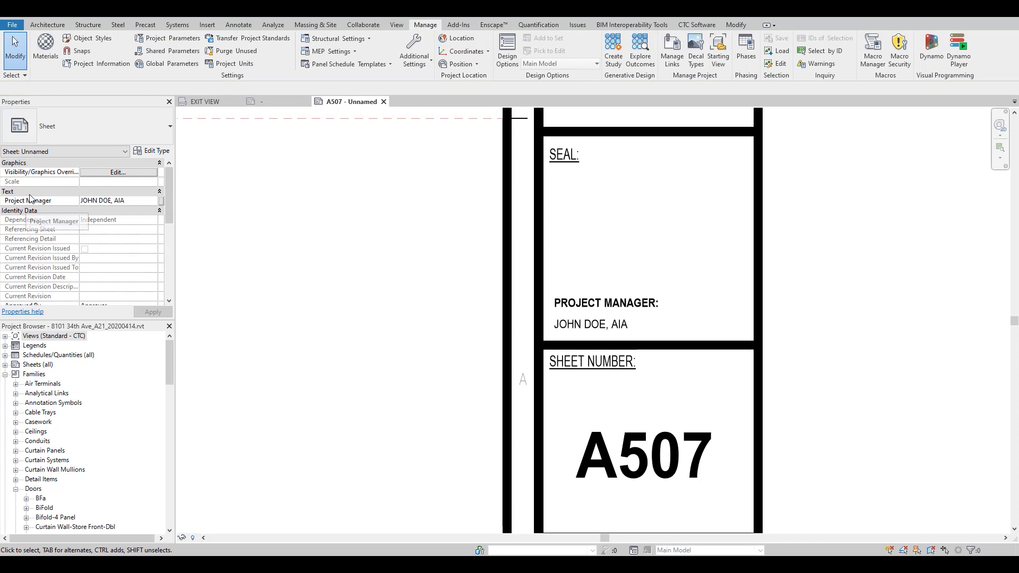
{"action": "left_click", "coordinate": [645, 455]}
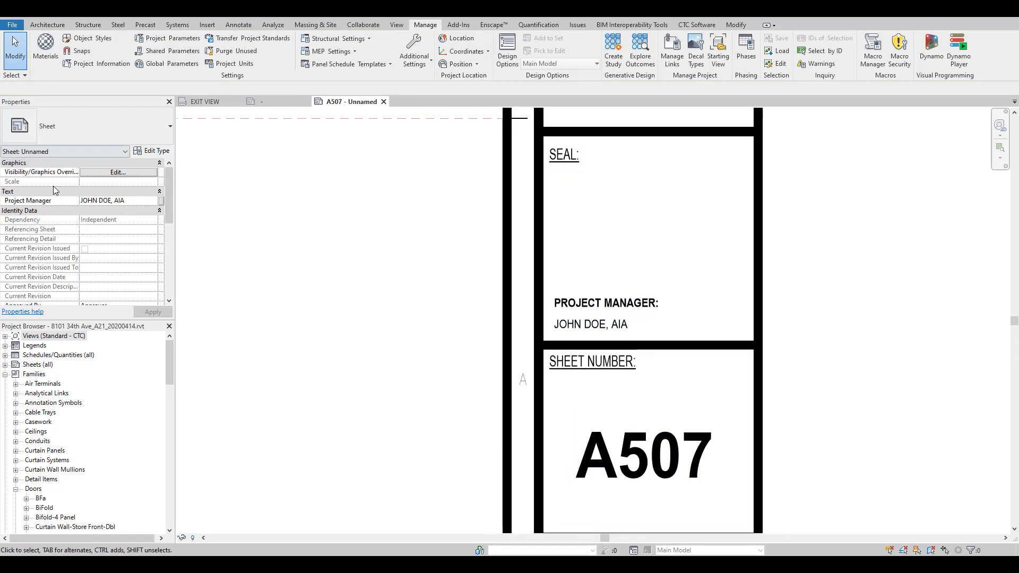
{"action": "mouse_move", "coordinate": [163, 204]}
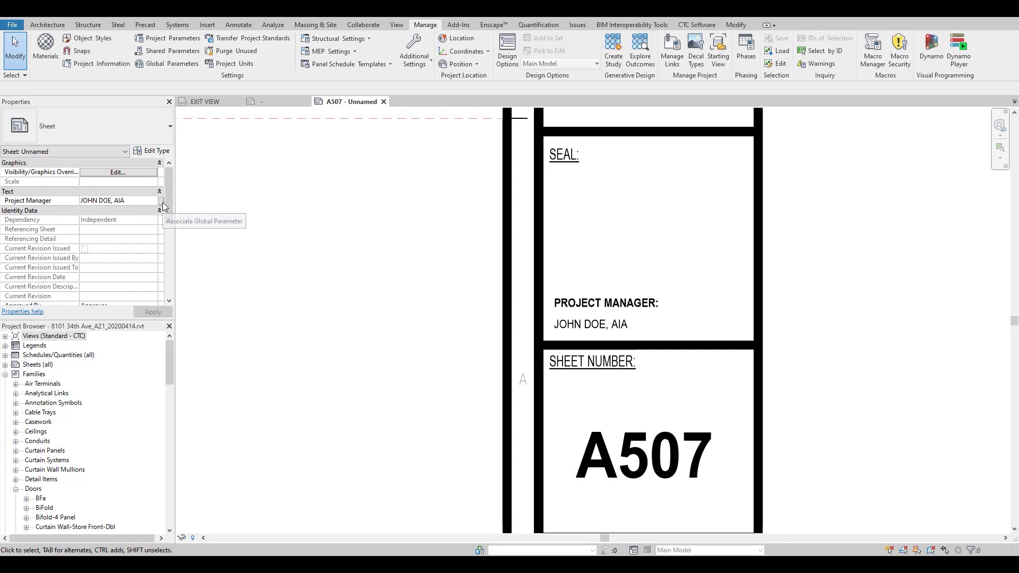
Step: Regroup the Project Manager project parameter under Identity Data and confirm
{"action": "left_click", "coordinate": [171, 38]}
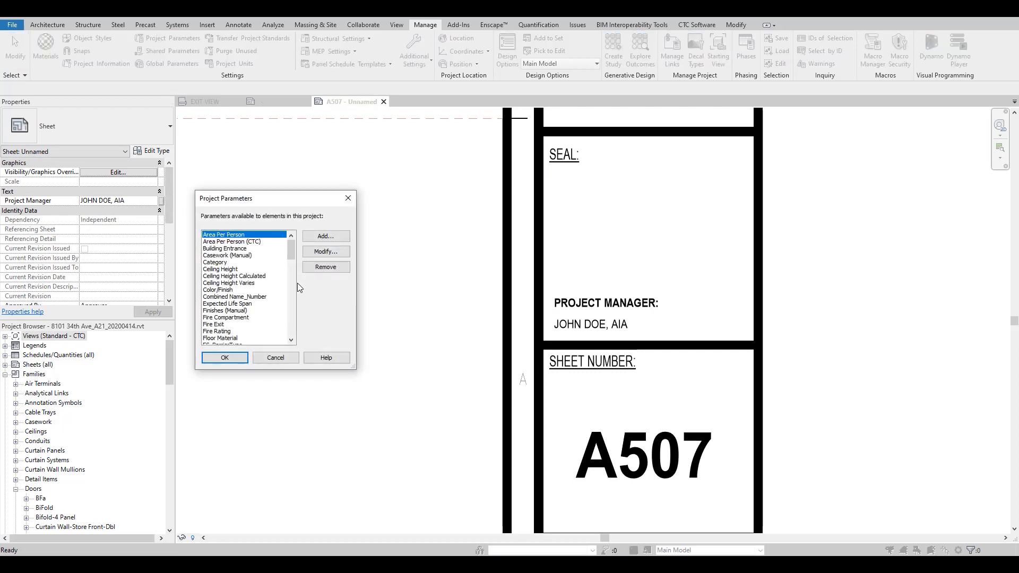
{"action": "scroll", "scroll_direction": "down", "scroll_amount": 3}
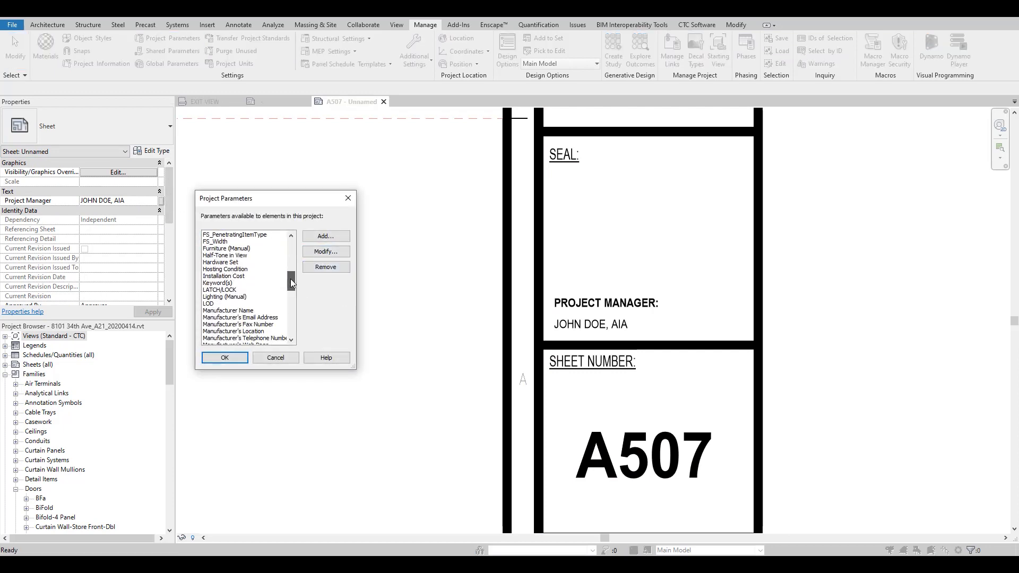
{"action": "scroll", "scroll_direction": "down", "scroll_amount": 3}
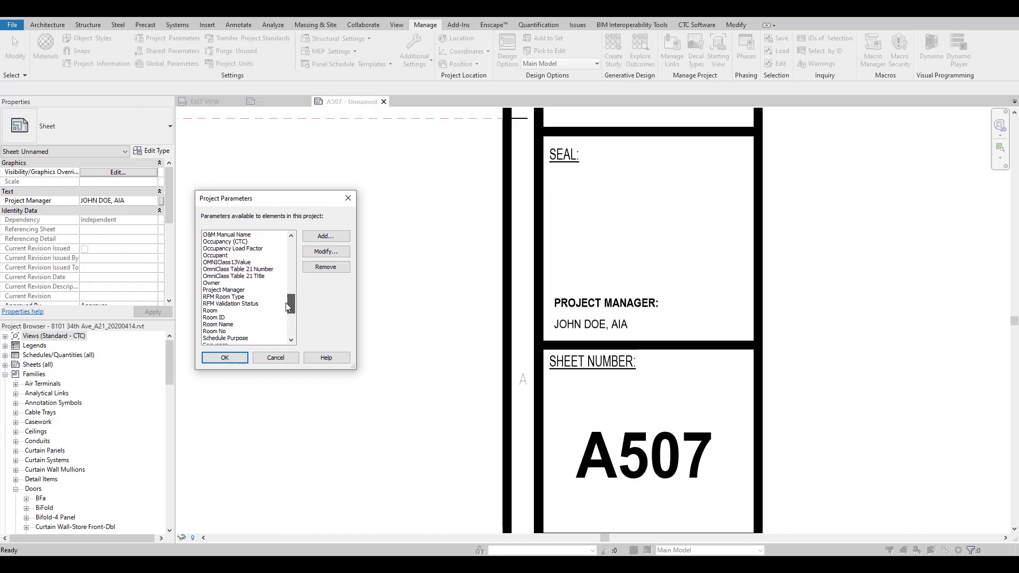
{"action": "left_click", "coordinate": [224, 290]}
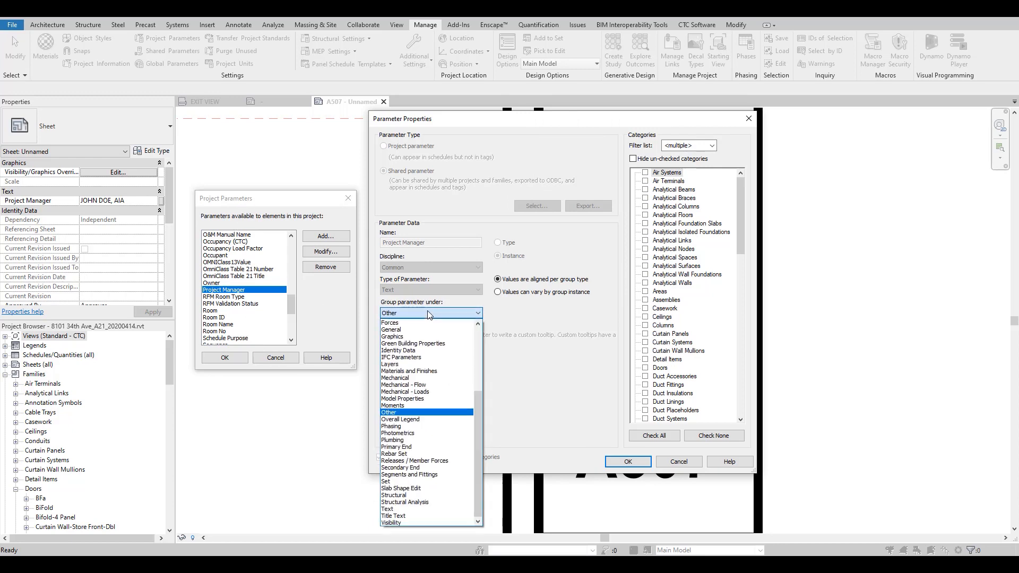
{"action": "left_click", "coordinate": [391, 328]}
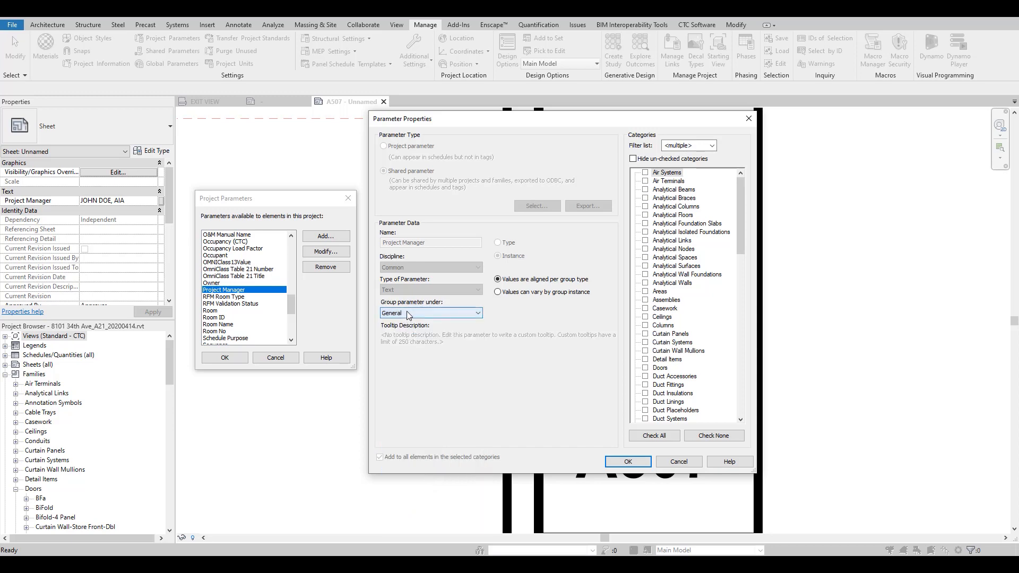
{"action": "left_click", "coordinate": [431, 312]}
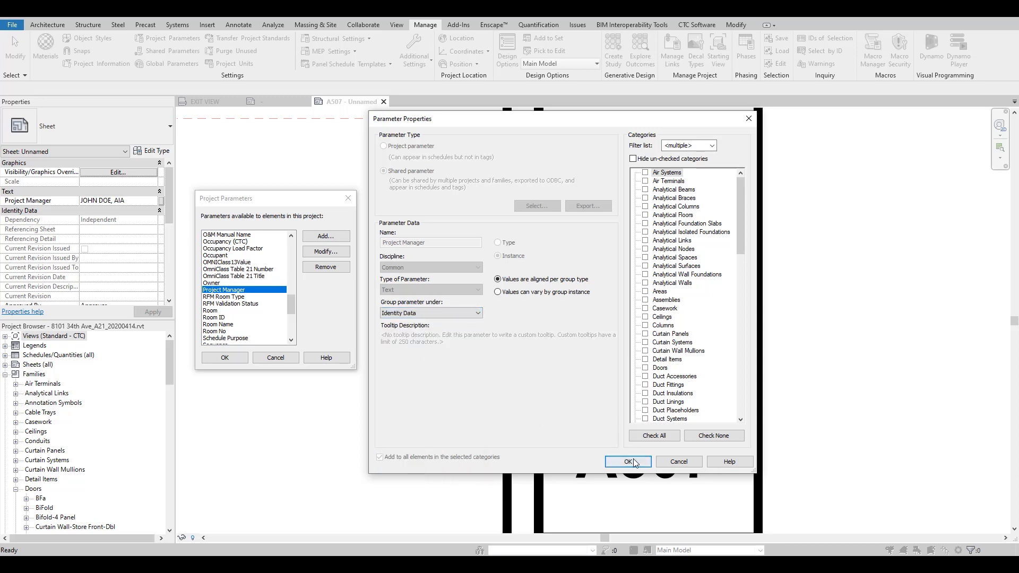
{"action": "left_click", "coordinate": [626, 461]}
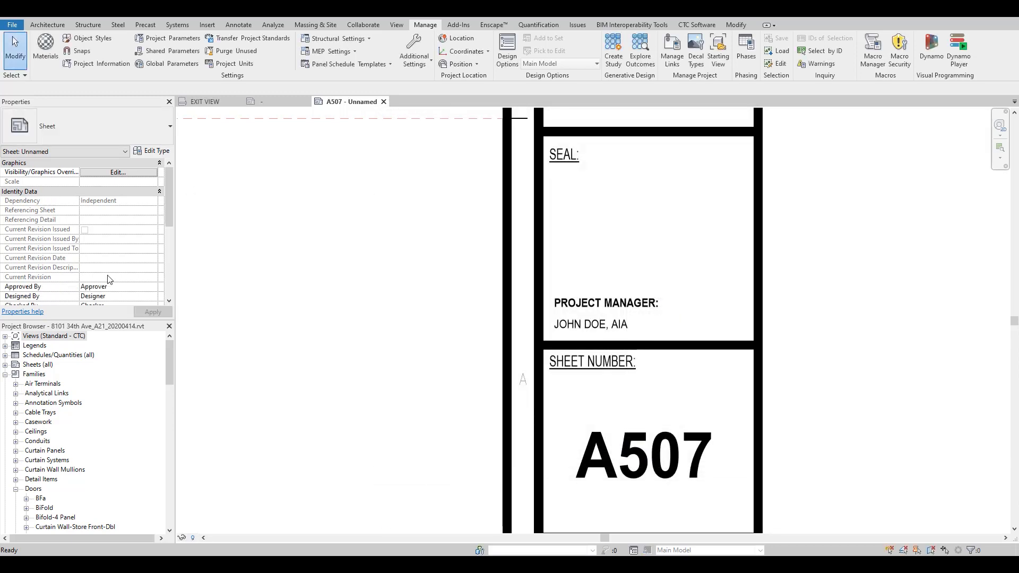
{"action": "scroll", "scroll_direction": "down", "scroll_amount": 3}
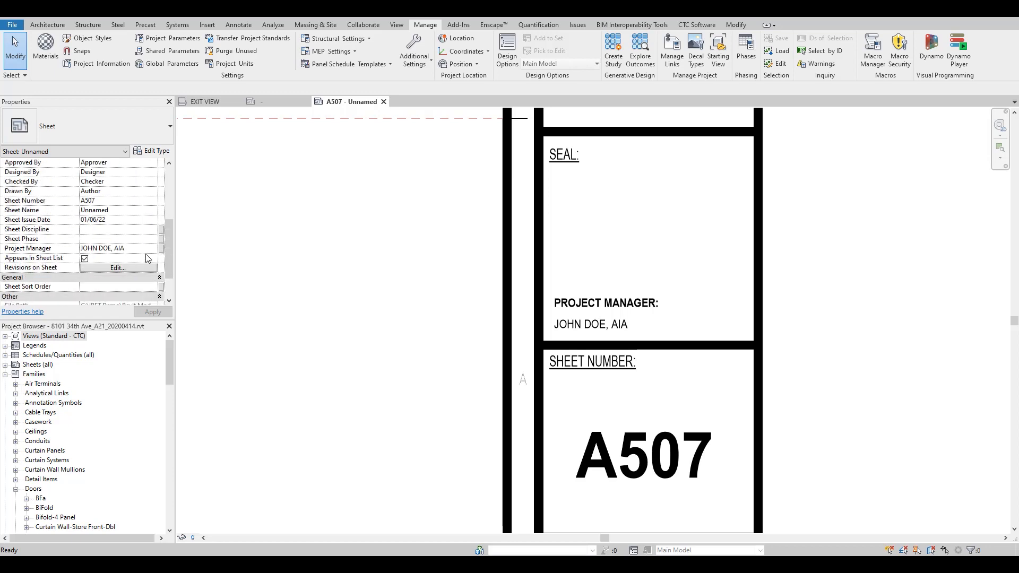